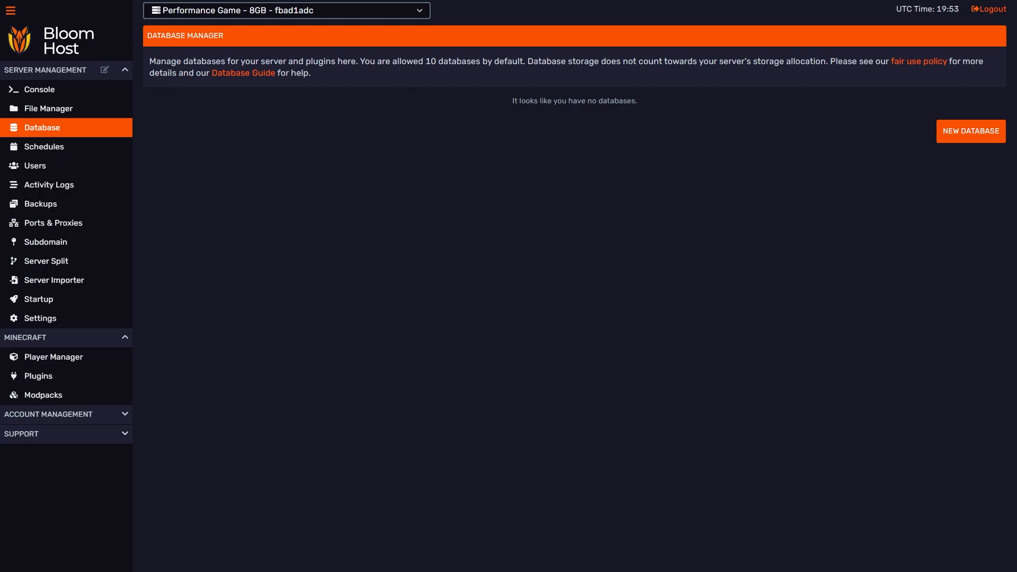
mouse_move(31, 127)
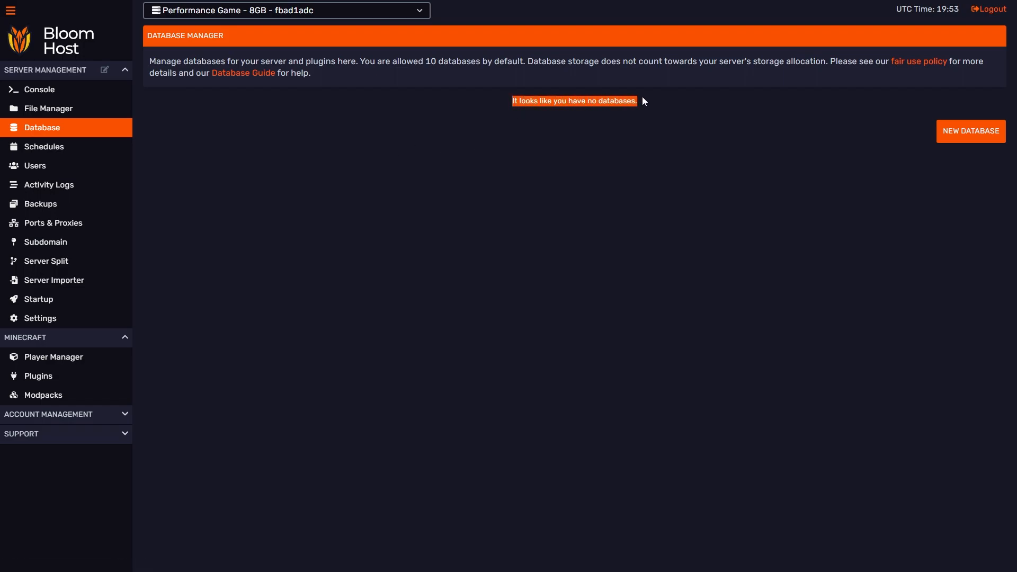
mouse_move(970, 132)
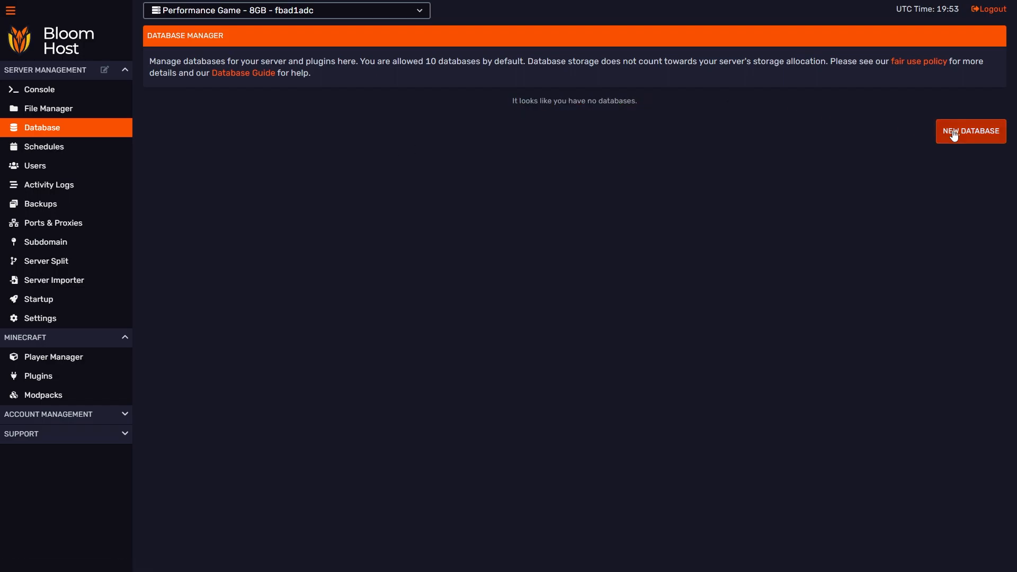
Create a new database named TestDatabase with connections allowed from anywhere (%)
left_click(970, 130)
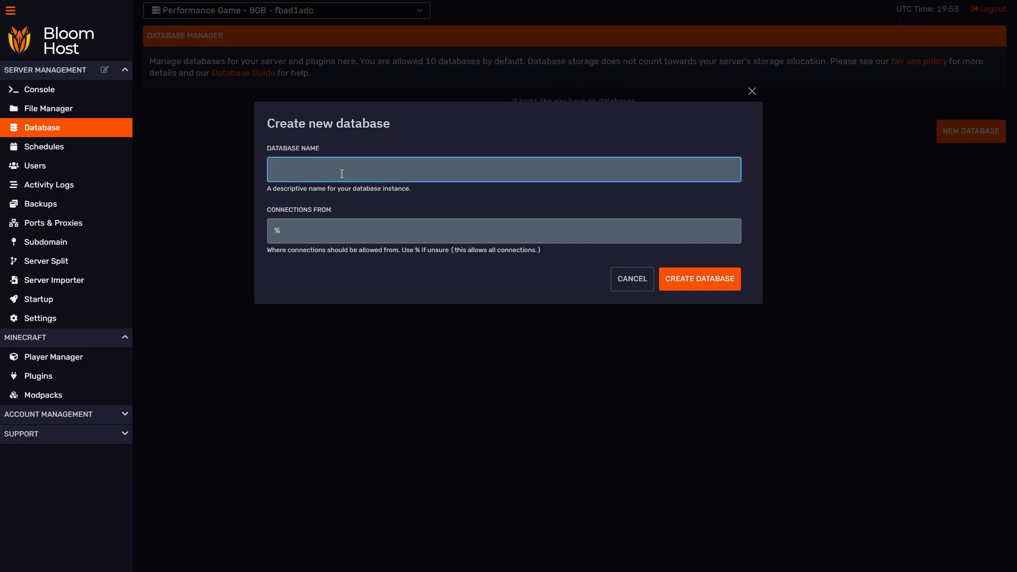
type("Test")
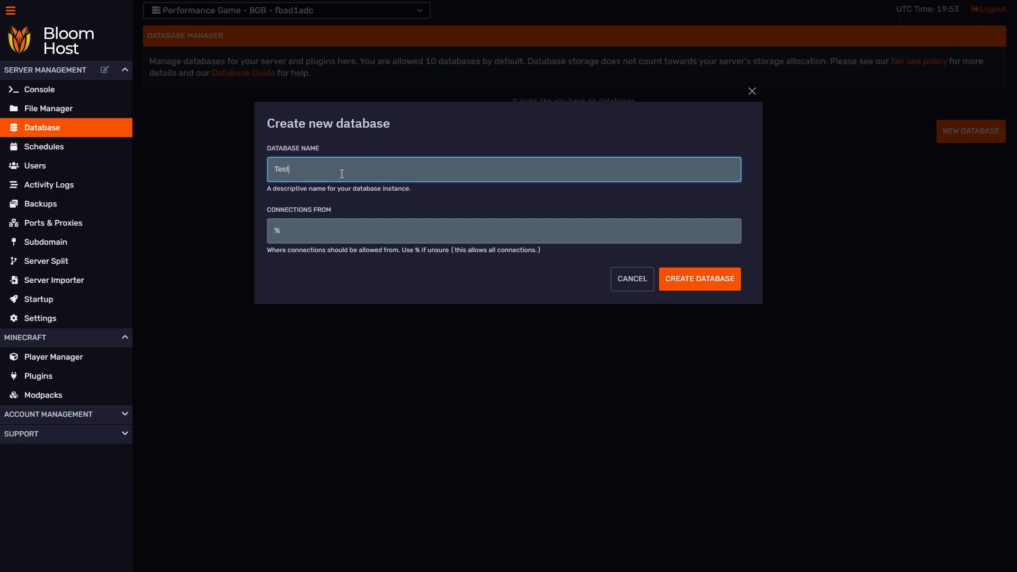
type("Database")
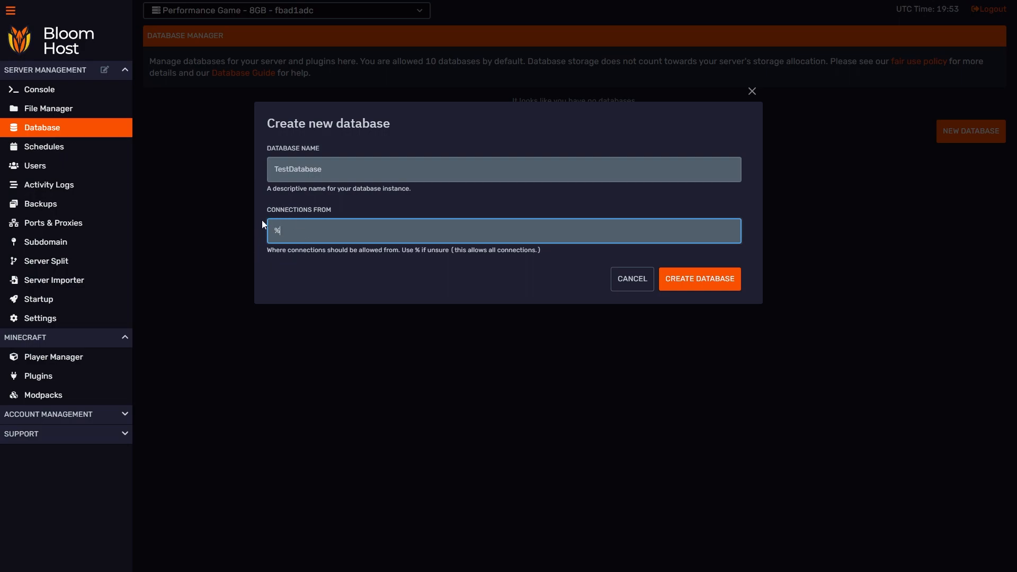
mouse_move(297, 260)
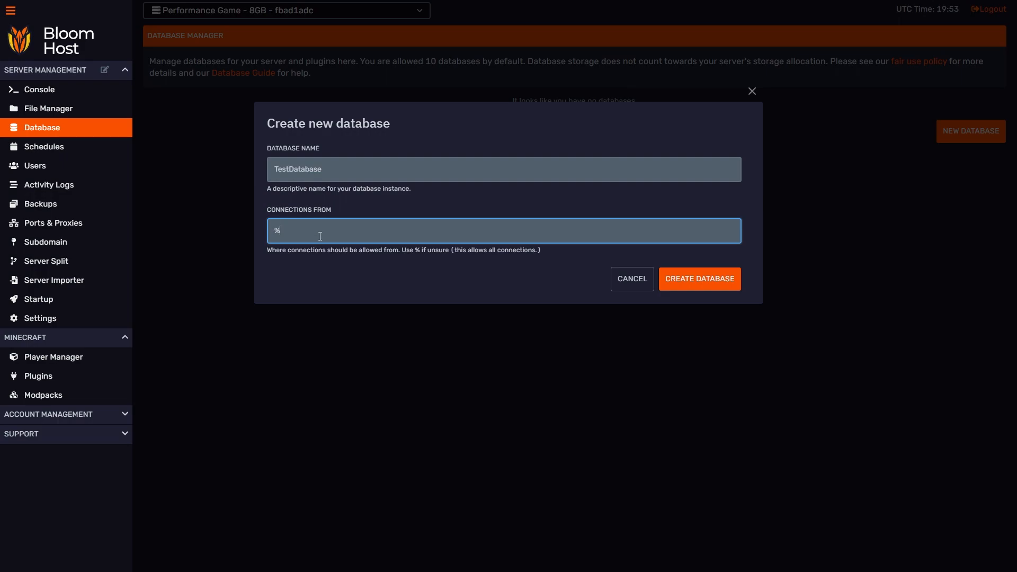
mouse_move(367, 248)
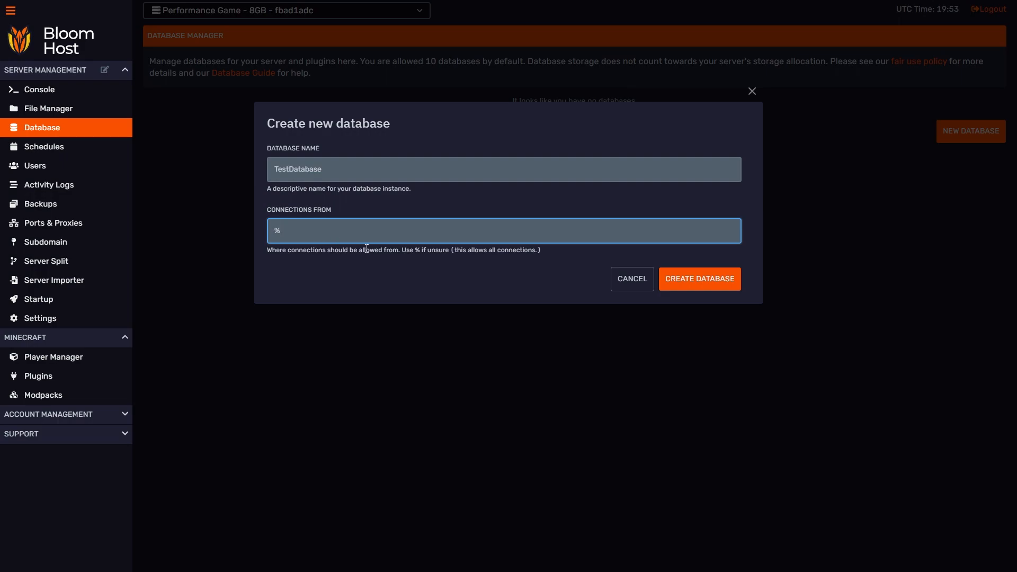
left_click(699, 278)
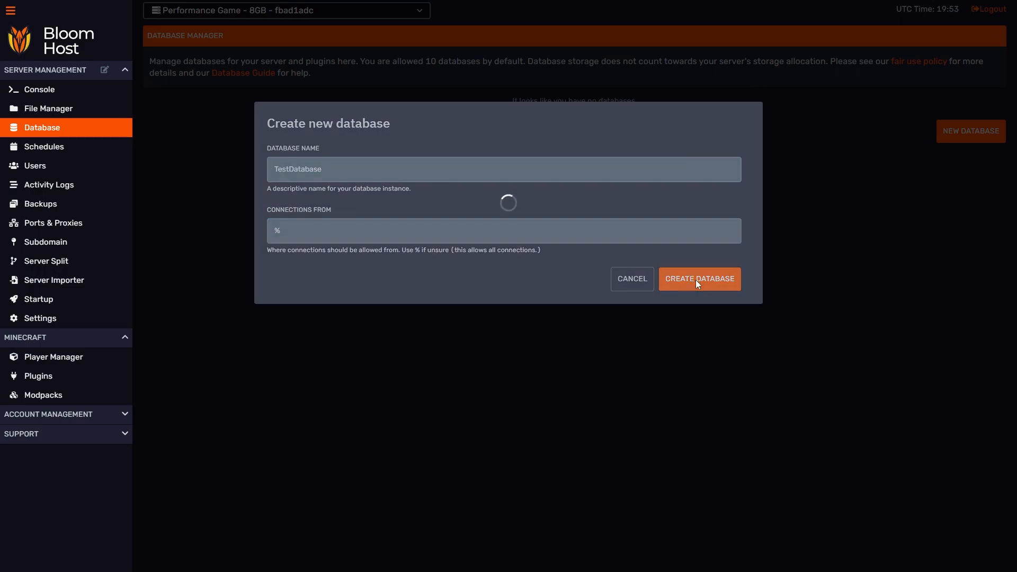
left_click(700, 278)
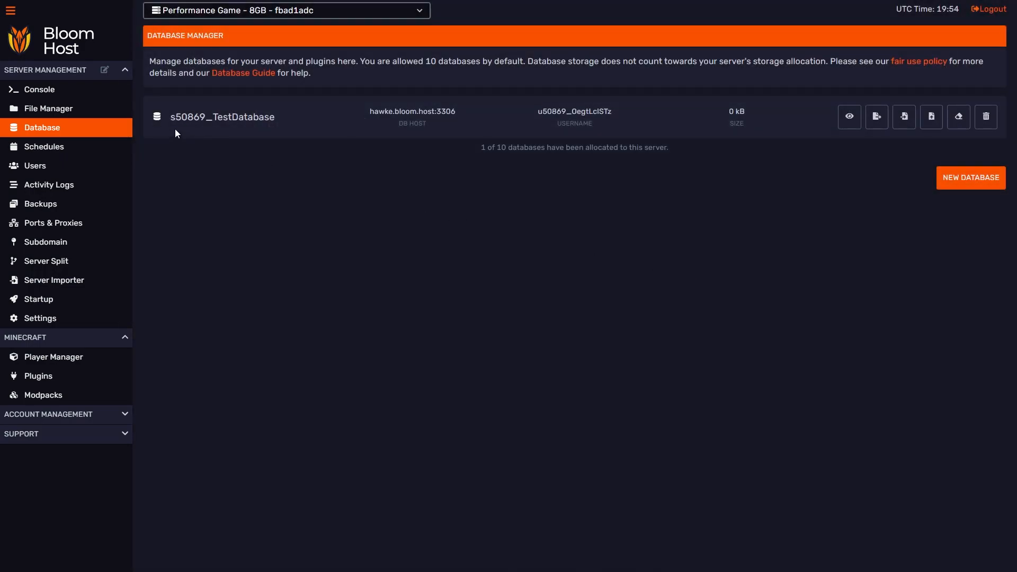
mouse_move(238, 147)
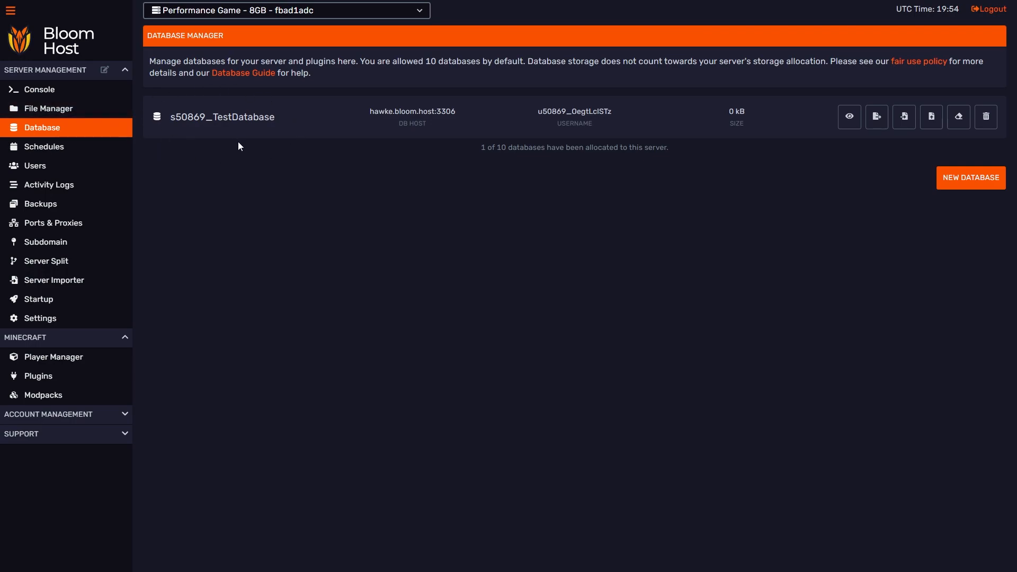
mouse_move(445, 109)
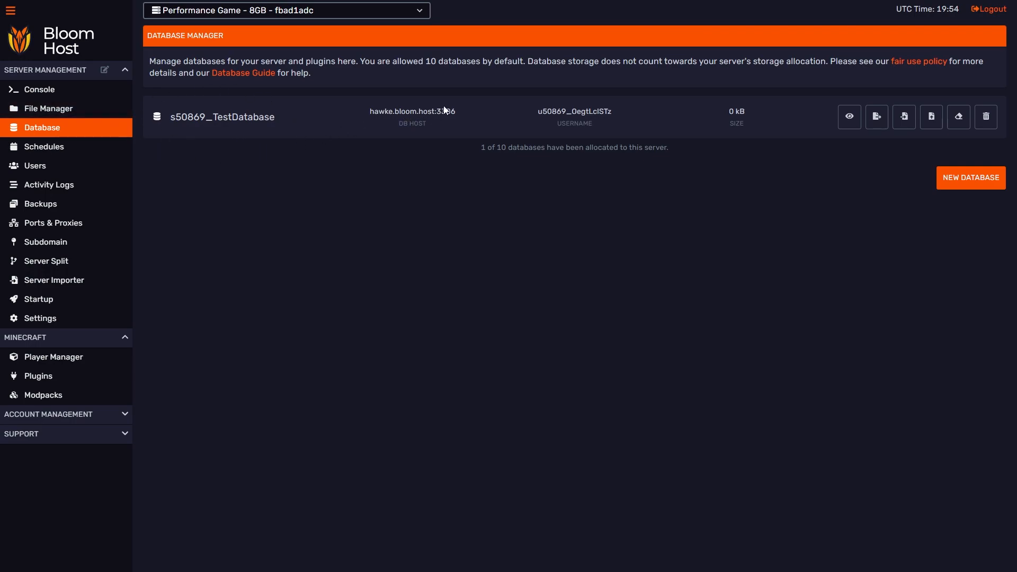
mouse_move(455, 125)
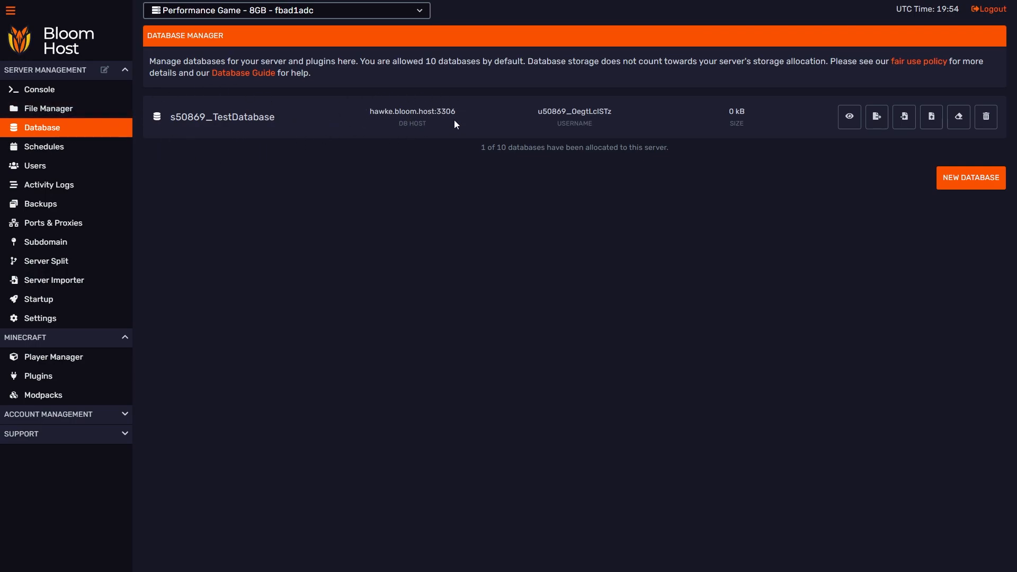
mouse_move(596, 145)
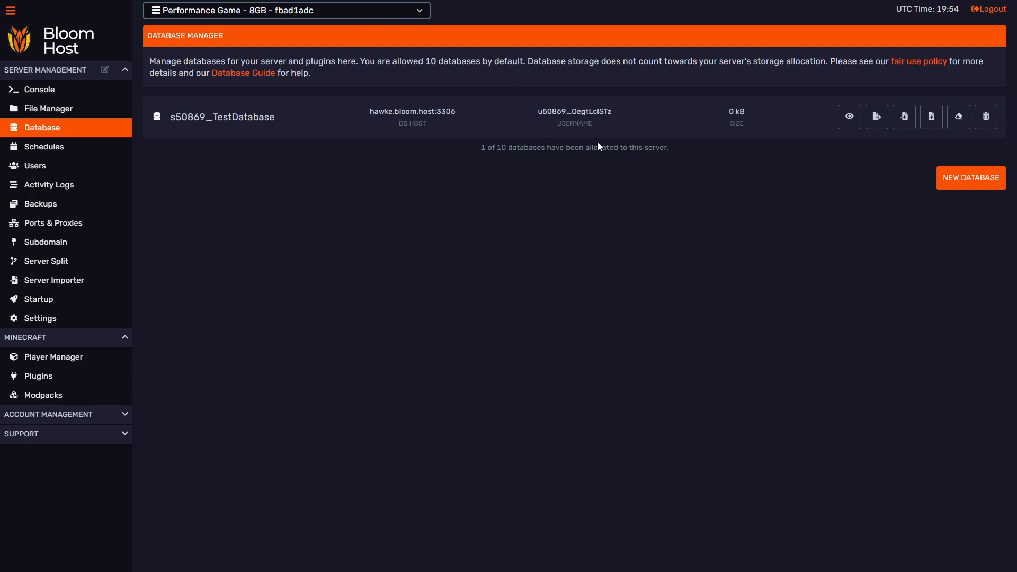
mouse_move(719, 126)
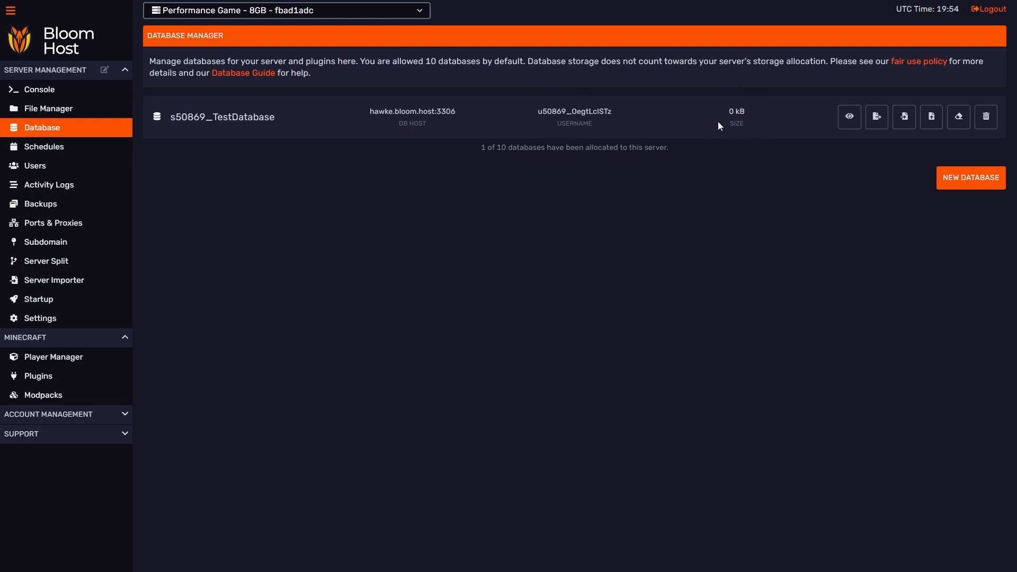
mouse_move(849, 117)
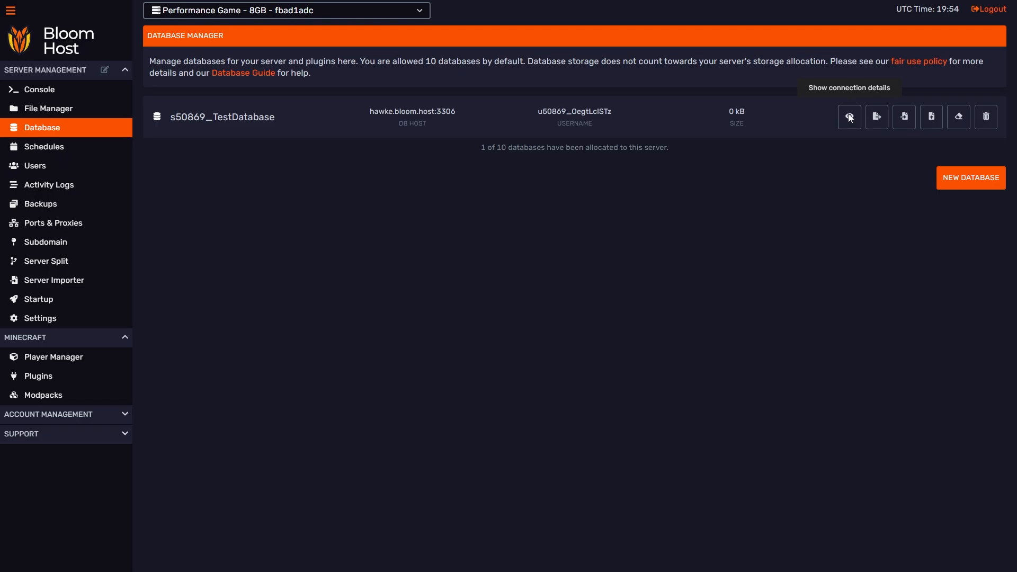
left_click(849, 117)
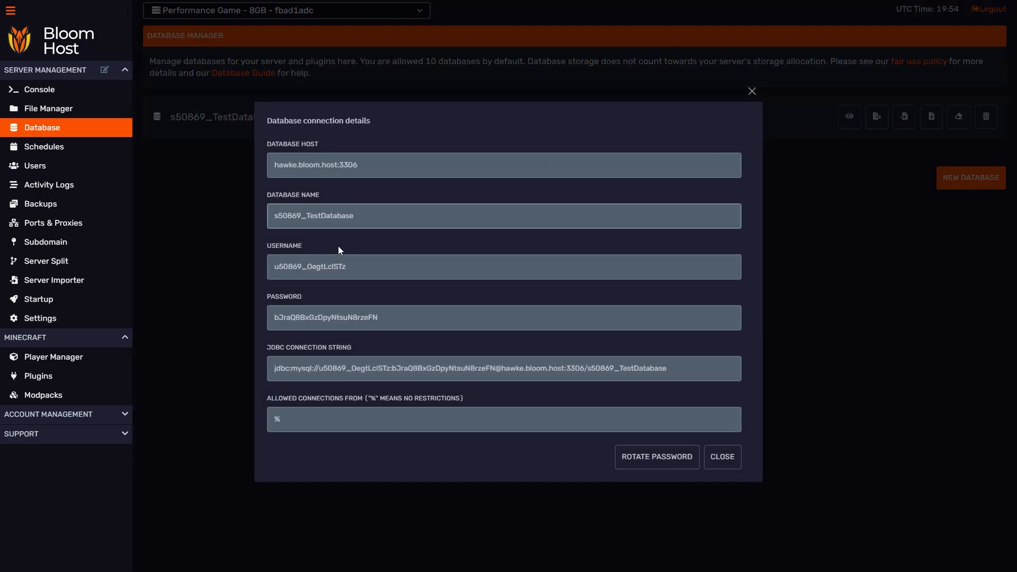
mouse_move(301, 290)
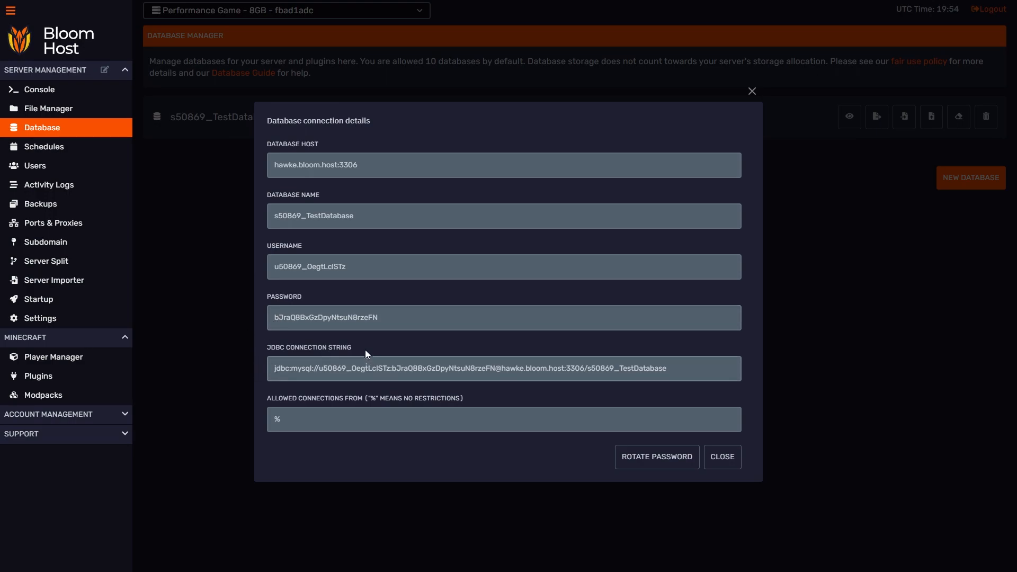
mouse_move(391, 370)
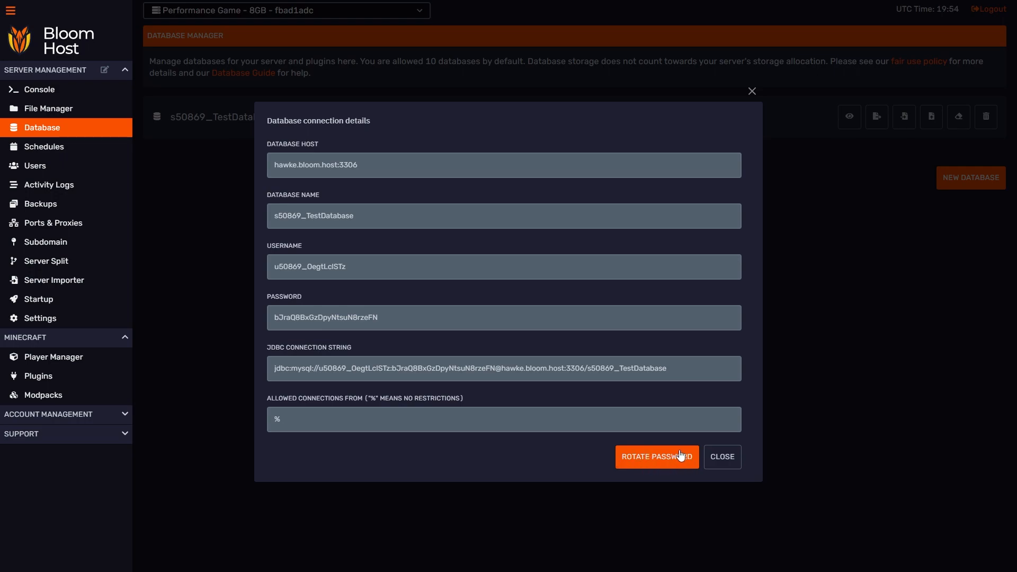
mouse_move(656, 461)
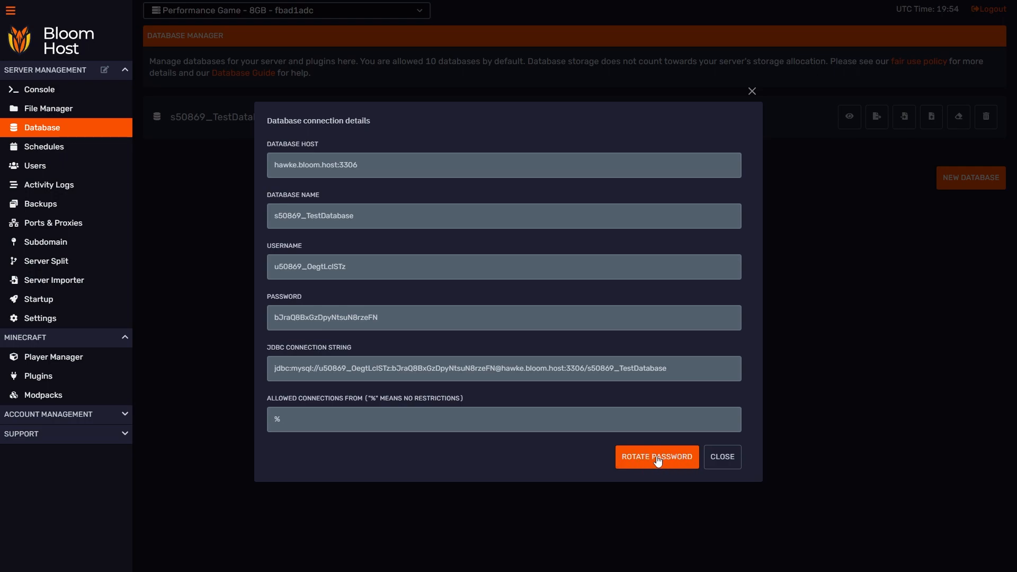
left_click(721, 456)
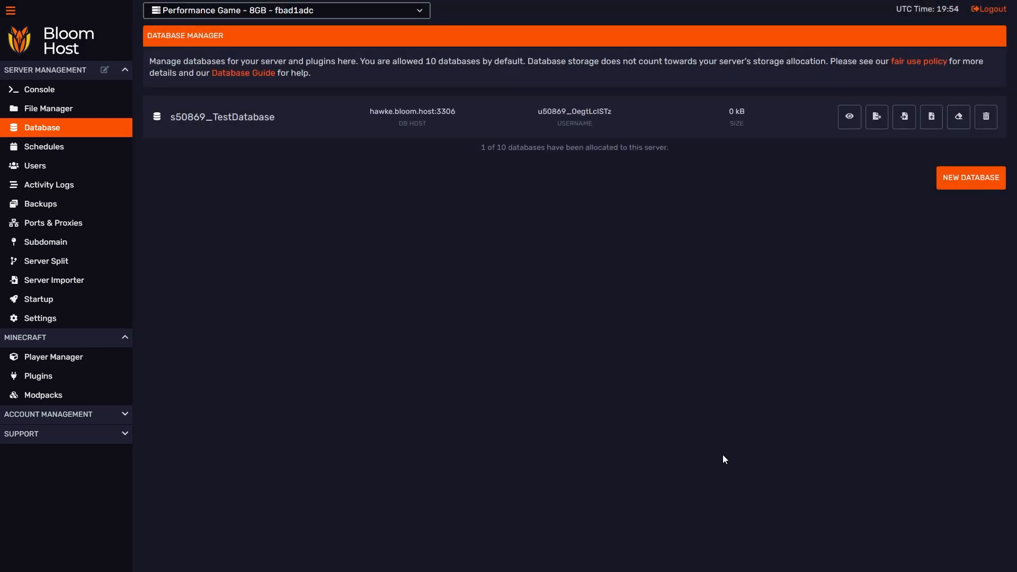
mouse_move(876, 117)
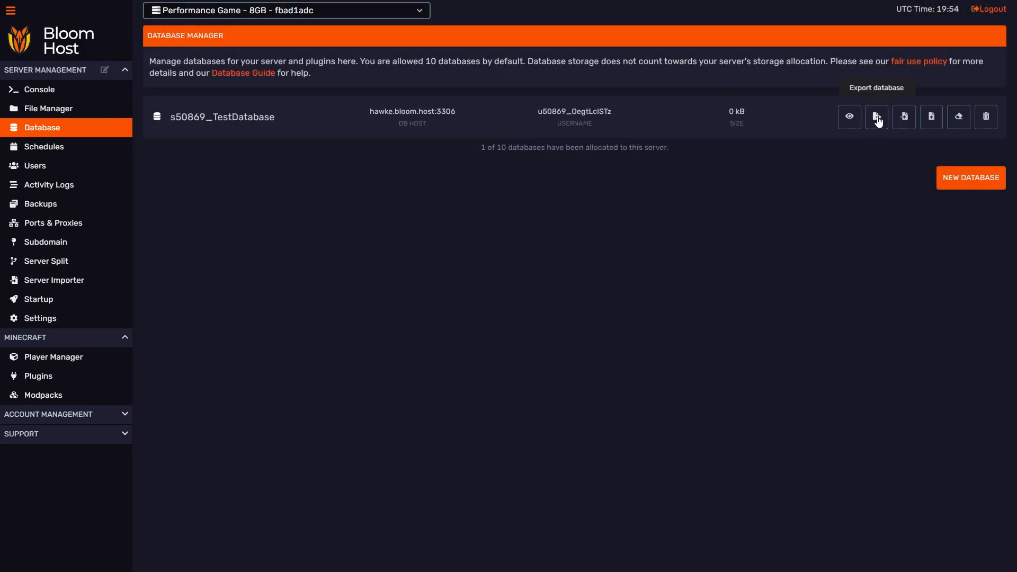
left_click(876, 116)
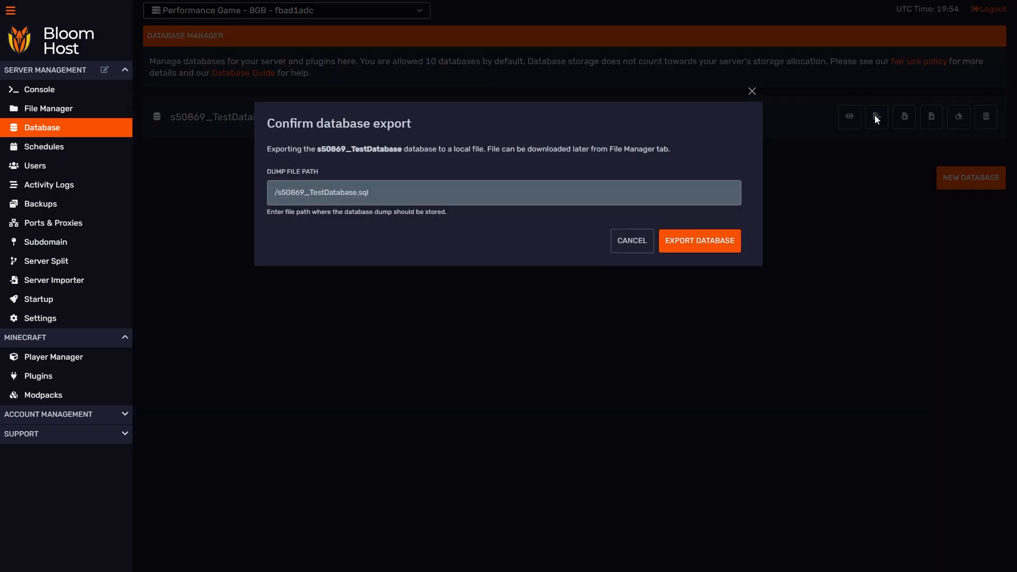
mouse_move(310, 226)
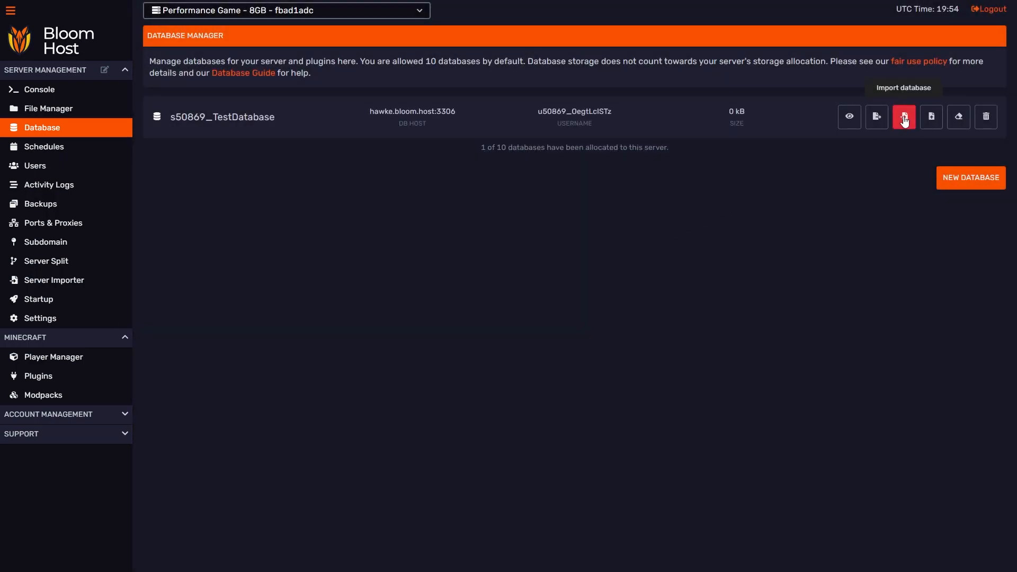
Start a remote import into s50869_TestDatabase and begin entering test.bloom.host as remote host
left_click(903, 116)
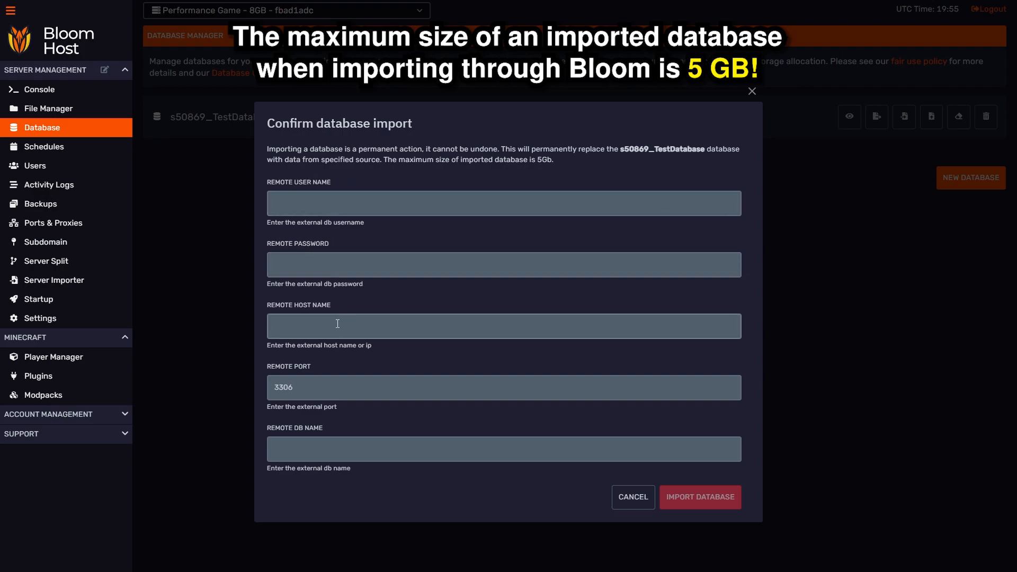
type("test.bloom.host")
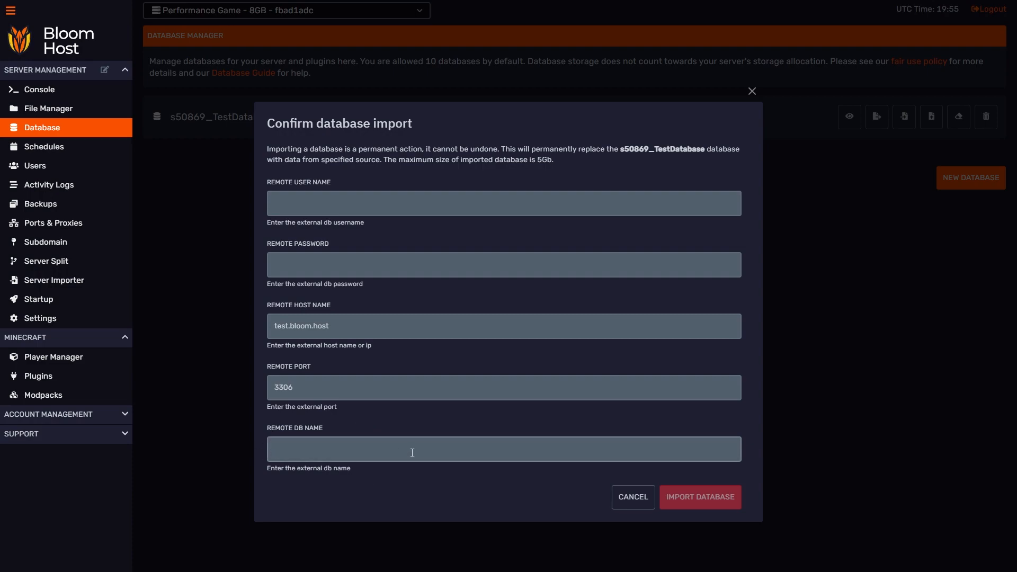
mouse_move(719, 502)
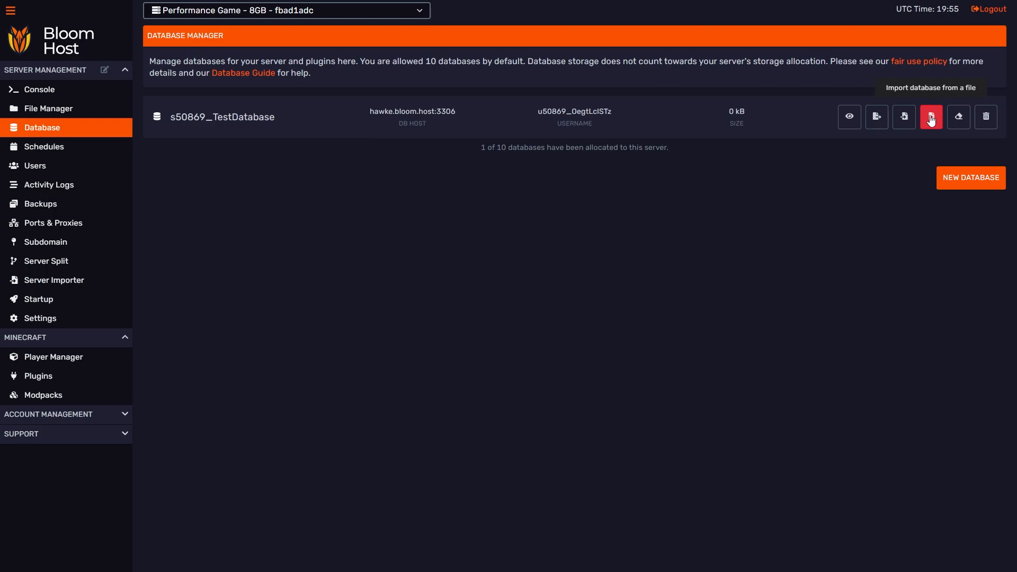
mouse_move(902, 116)
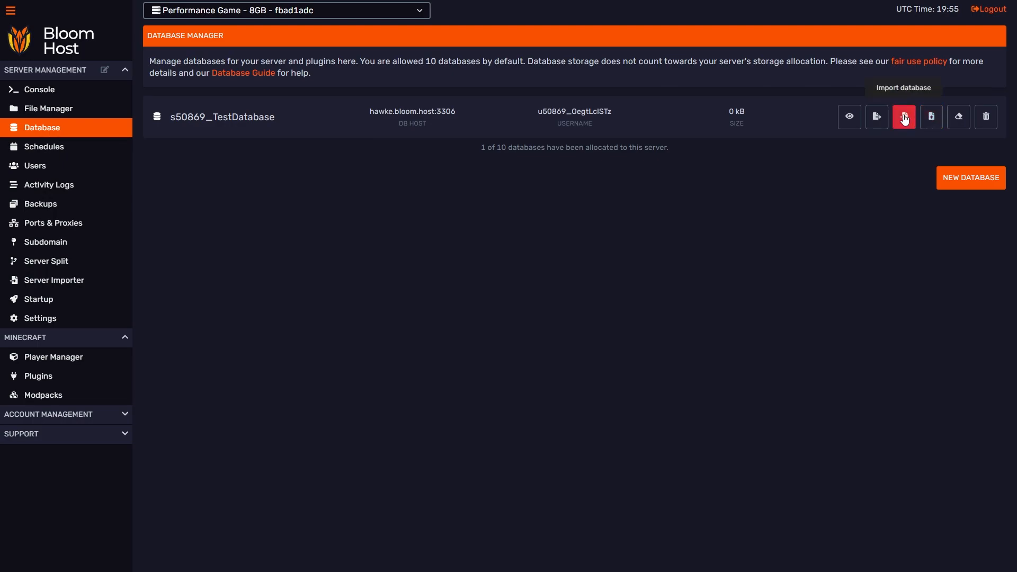
mouse_move(930, 116)
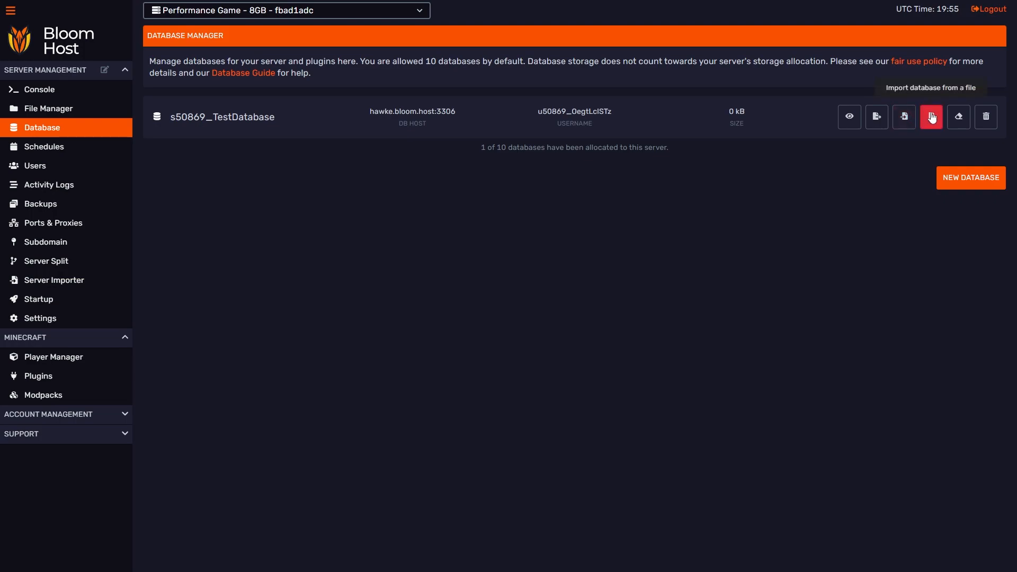
mouse_move(959, 116)
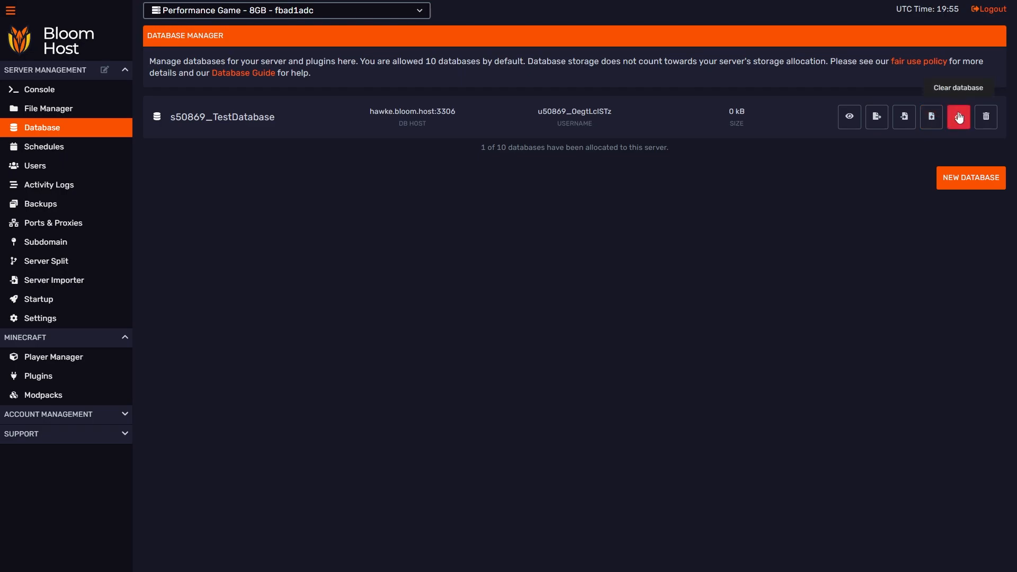
left_click(958, 116)
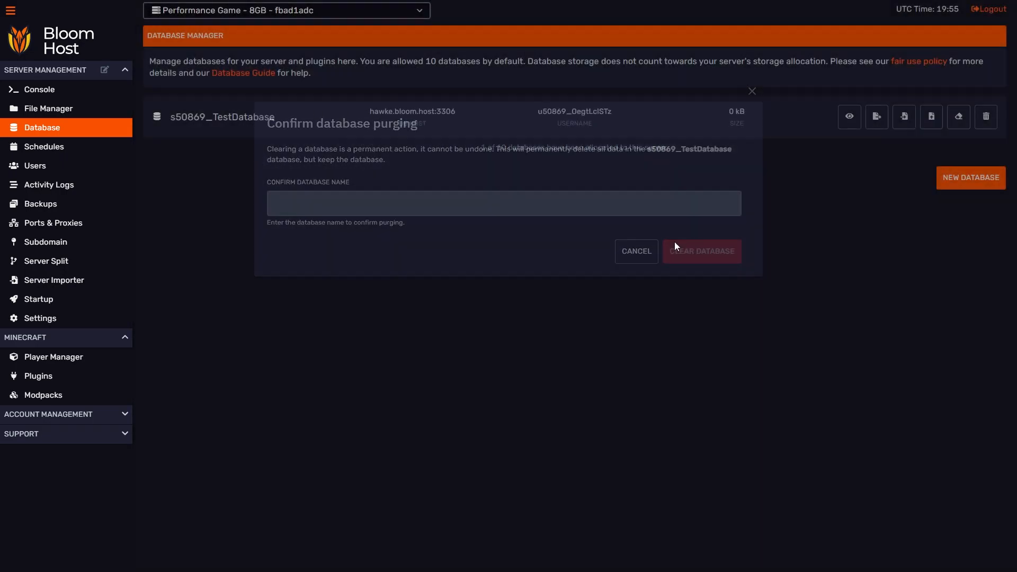
left_click(985, 117)
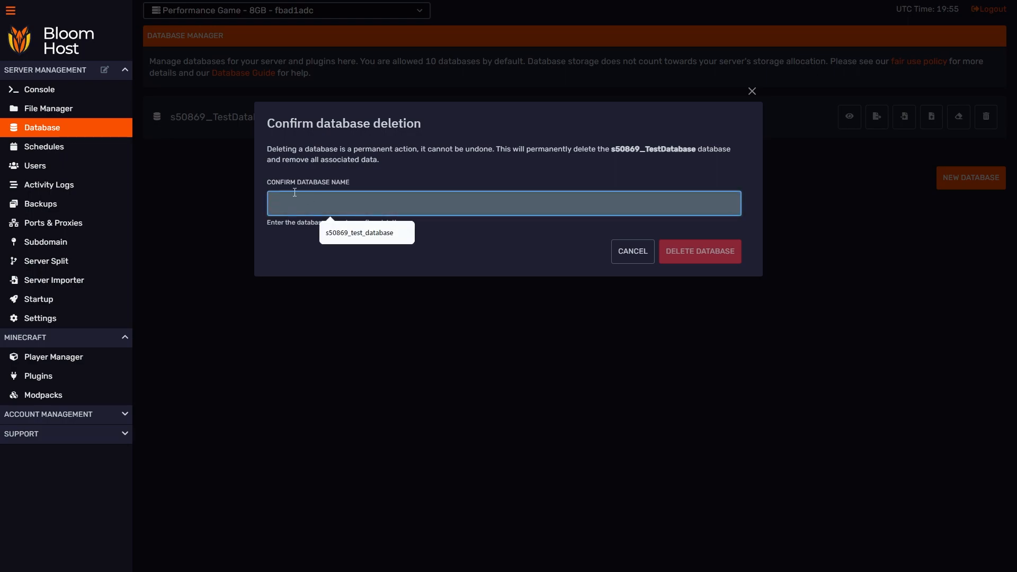
left_click(699, 252)
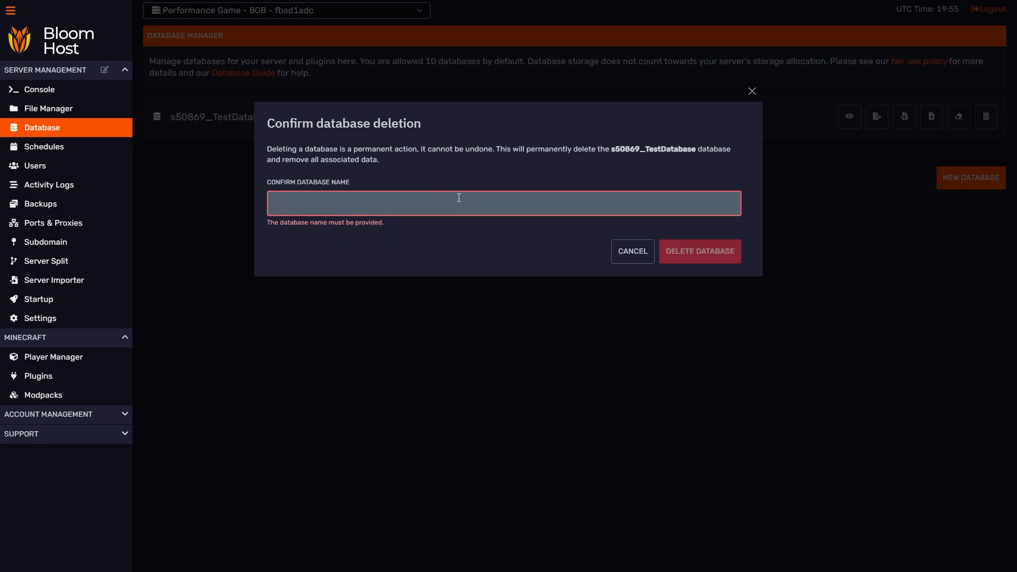
left_click(48, 108)
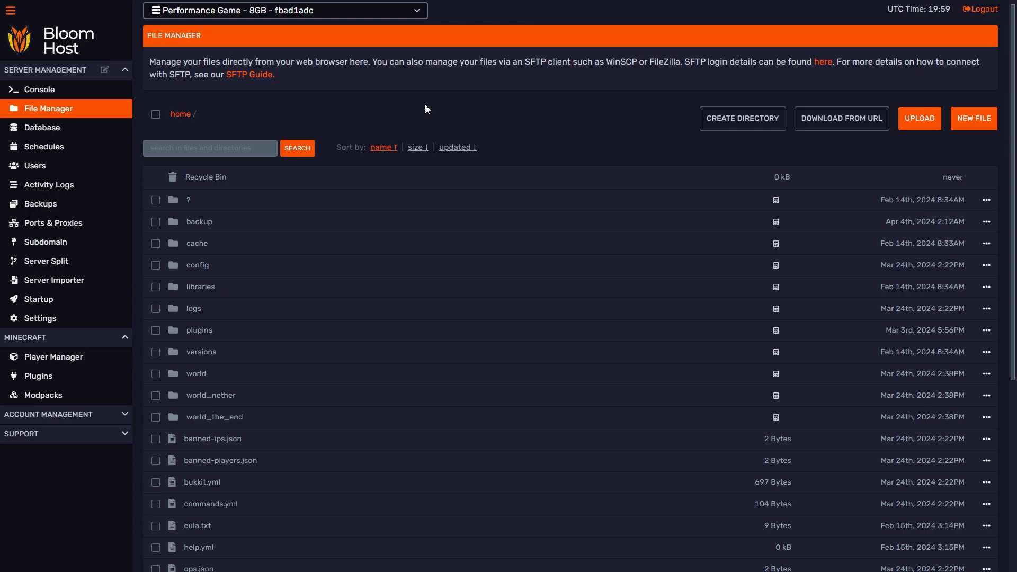
Locate s50869_TestDatabase.sql in the server files and bring up its actions menu
scroll("down", 3)
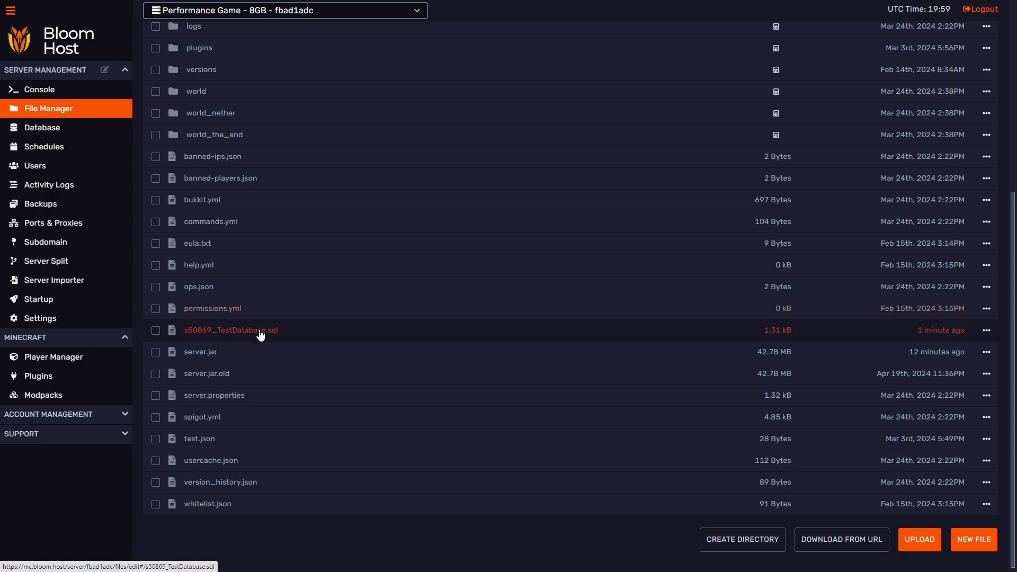
mouse_move(678, 338)
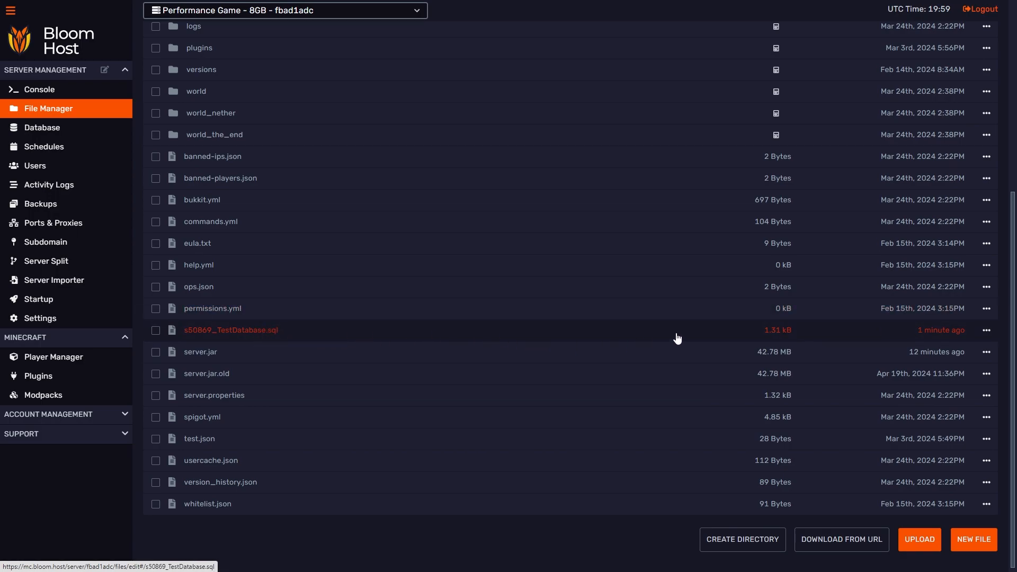
left_click(987, 330)
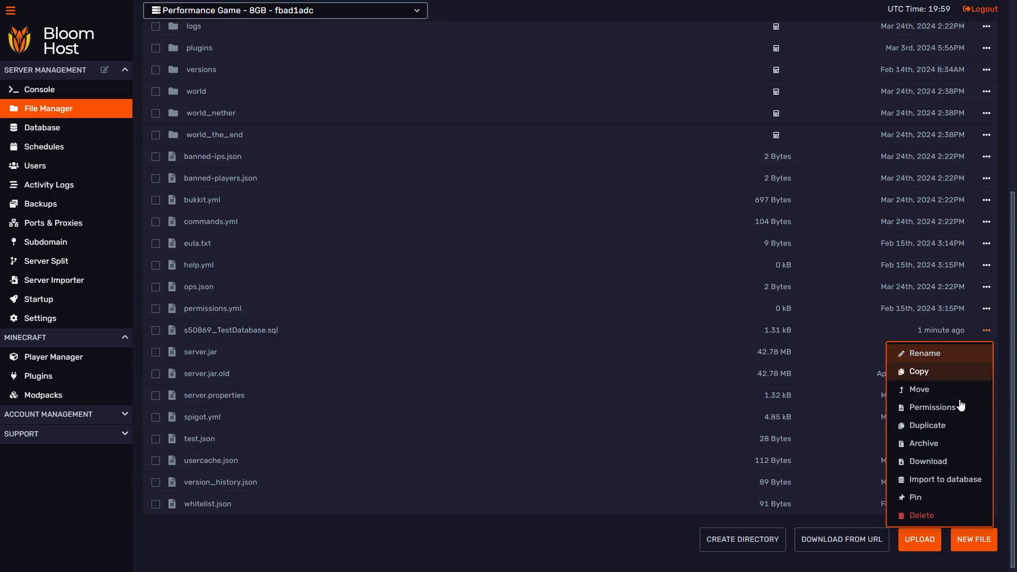
mouse_move(941, 479)
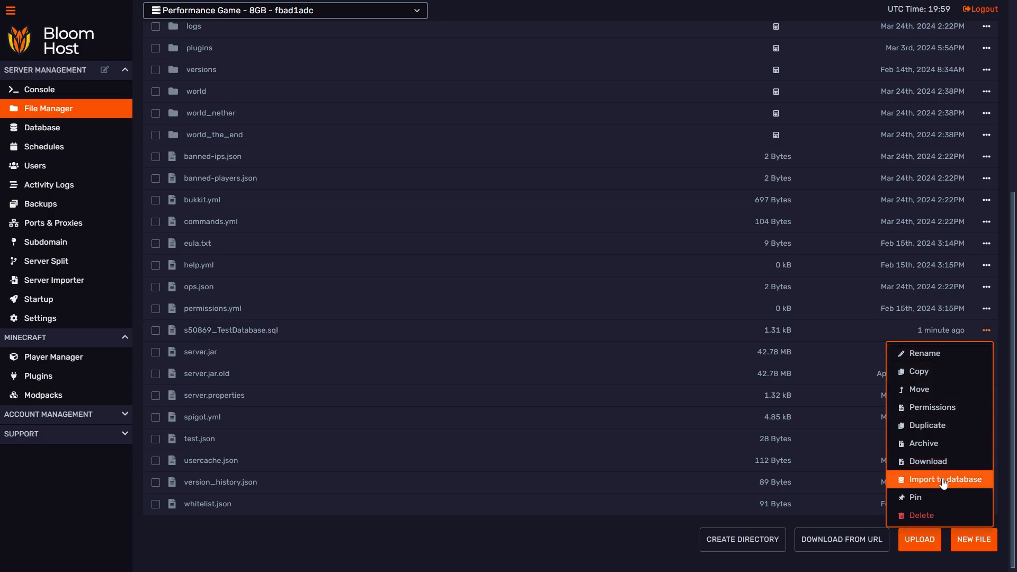
Choose Import to database for /s50869_TestDatabase.sql, targeting s50869_TestDatabase
left_click(945, 479)
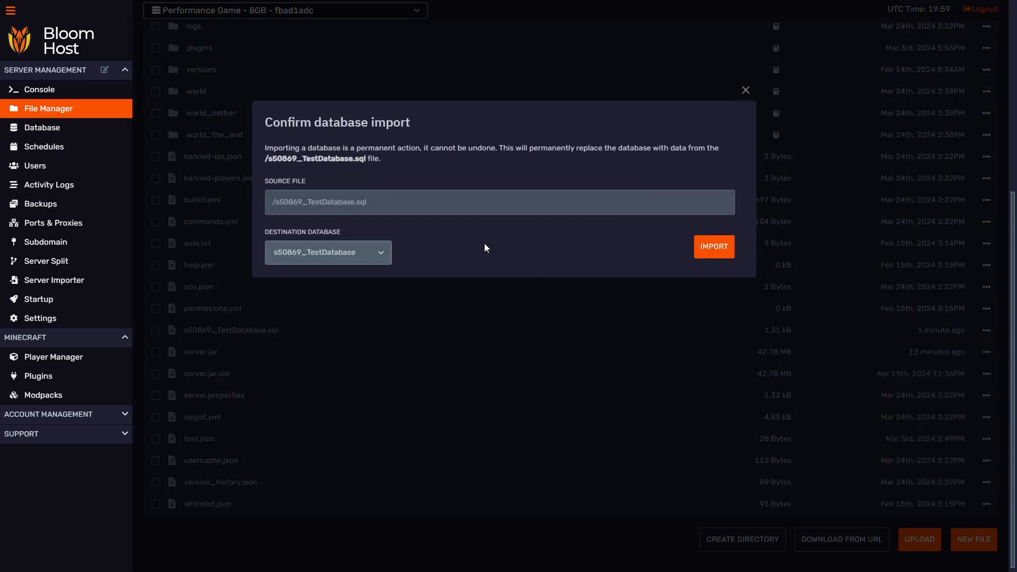
mouse_move(363, 252)
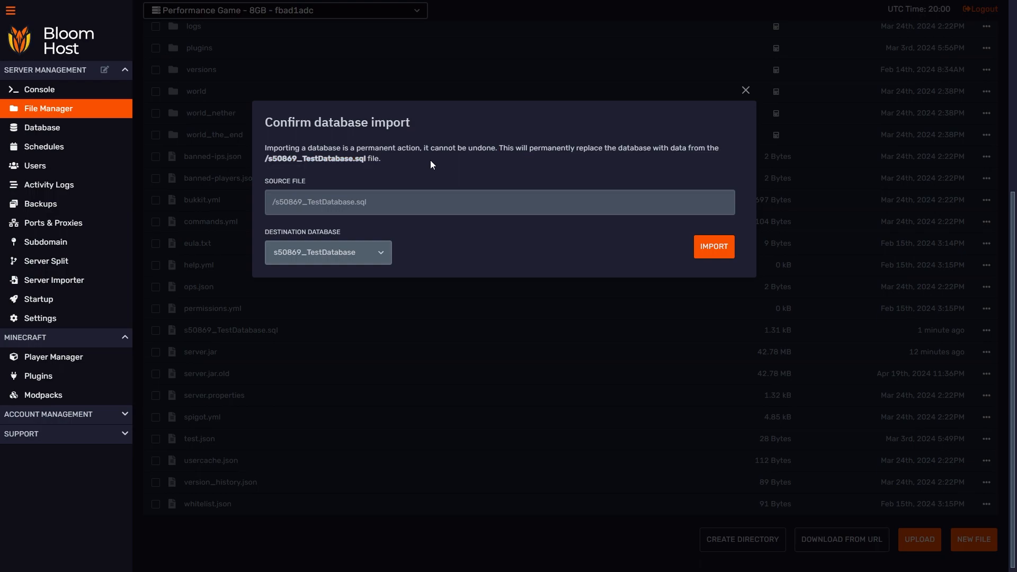
mouse_move(591, 228)
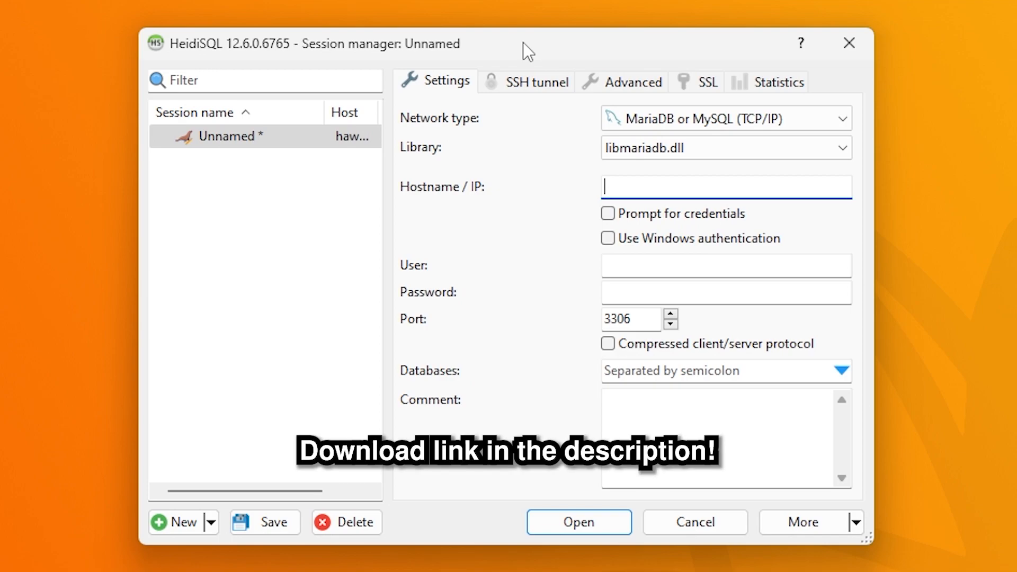
mouse_move(499, 53)
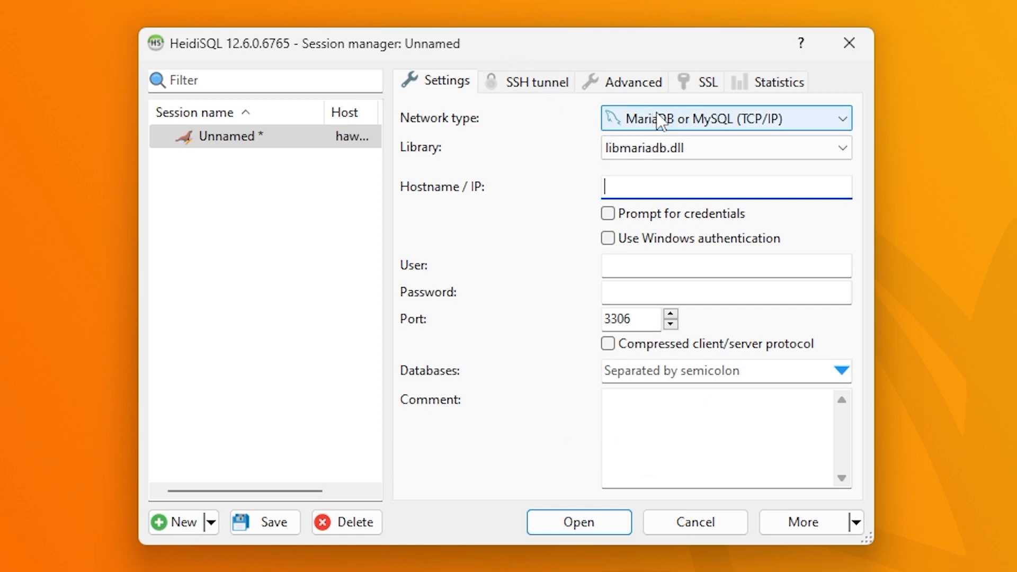
mouse_move(634, 185)
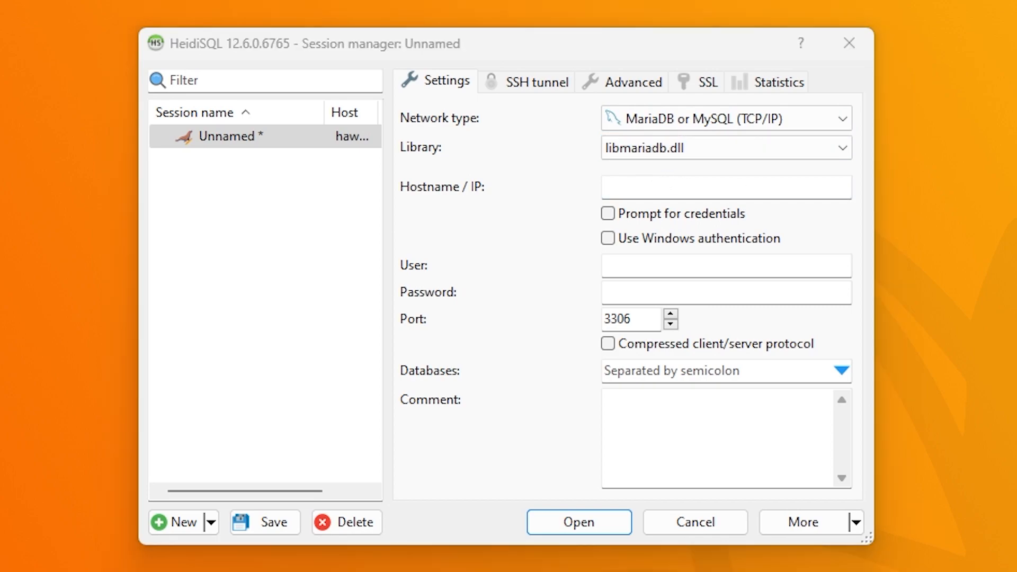
mouse_move(726, 174)
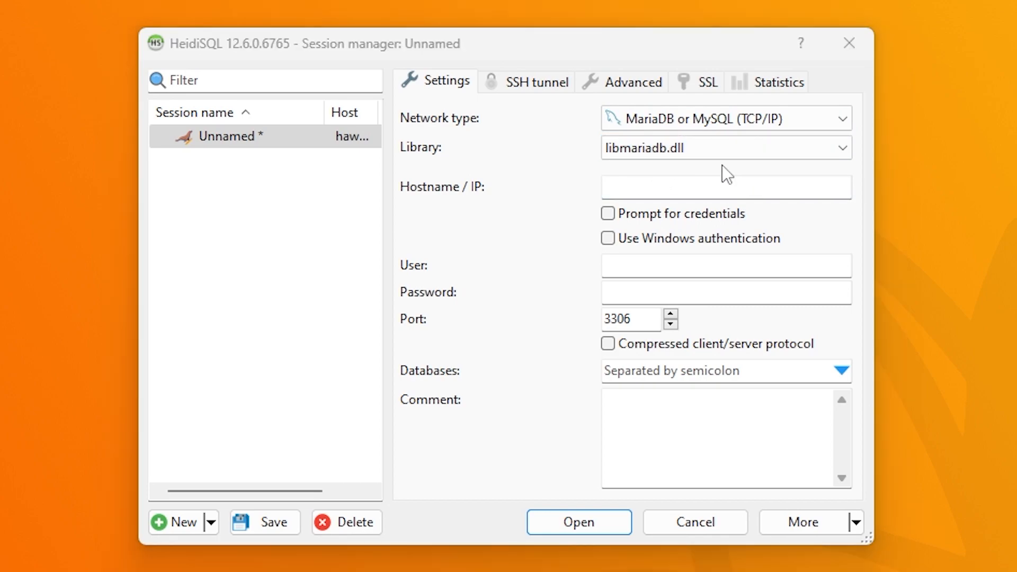
type("hawke.bloom.host")
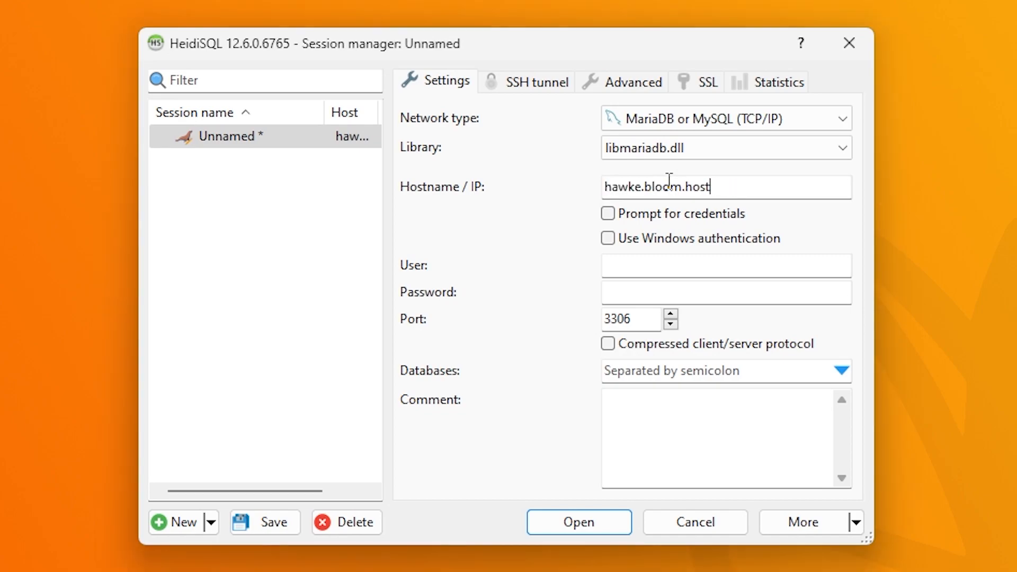
left_click(725, 187)
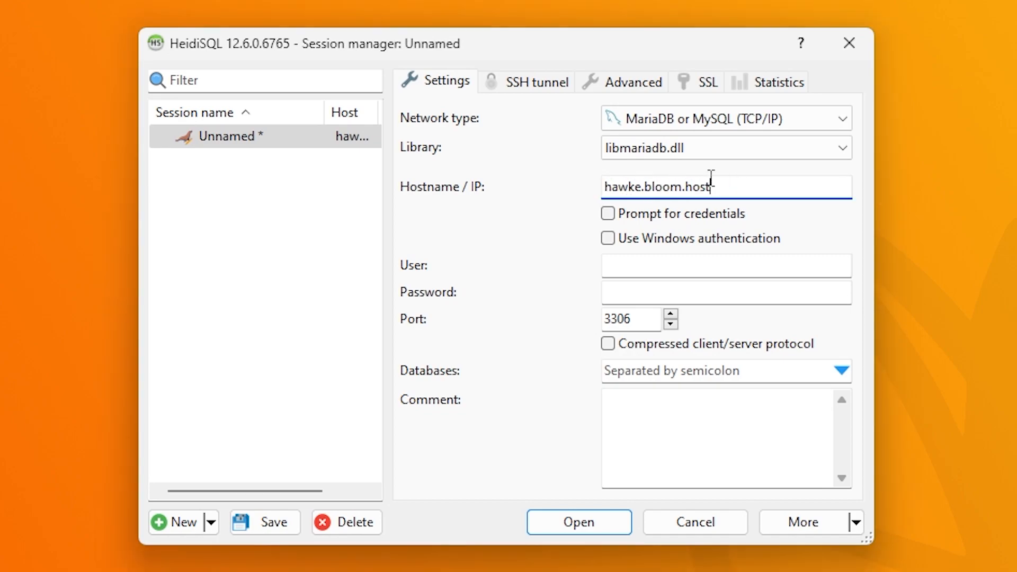
mouse_move(613, 319)
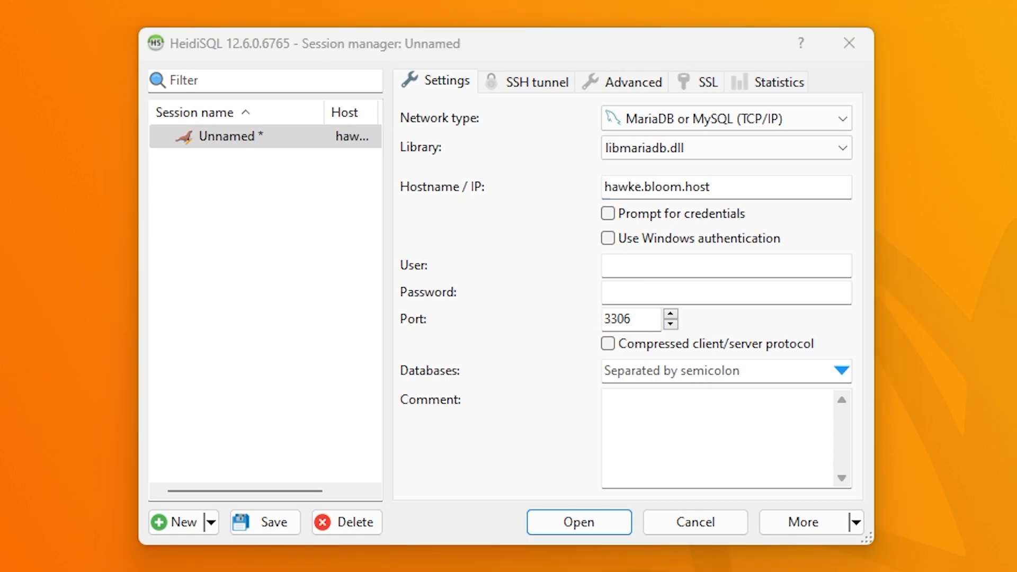
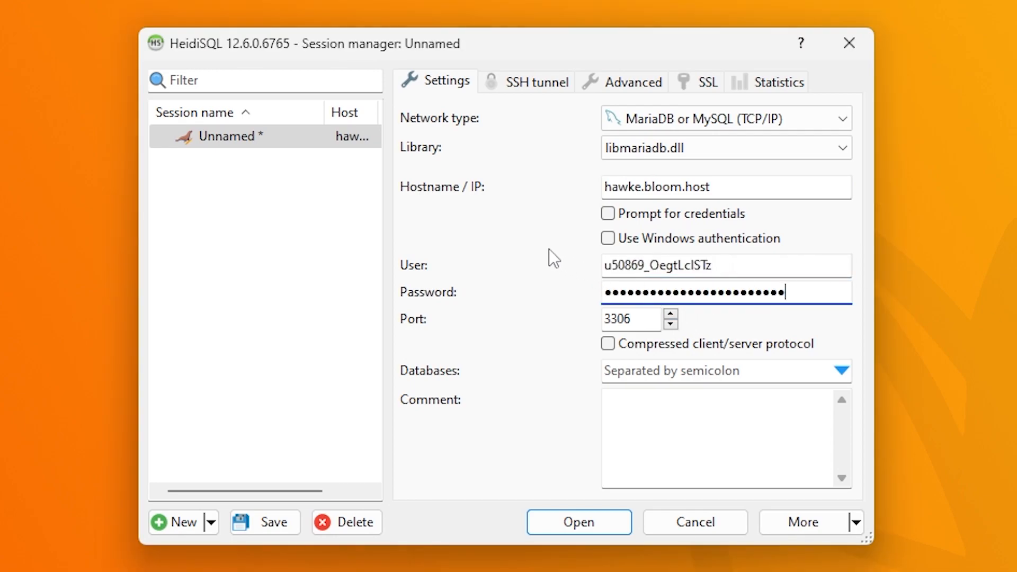
left_click(579, 522)
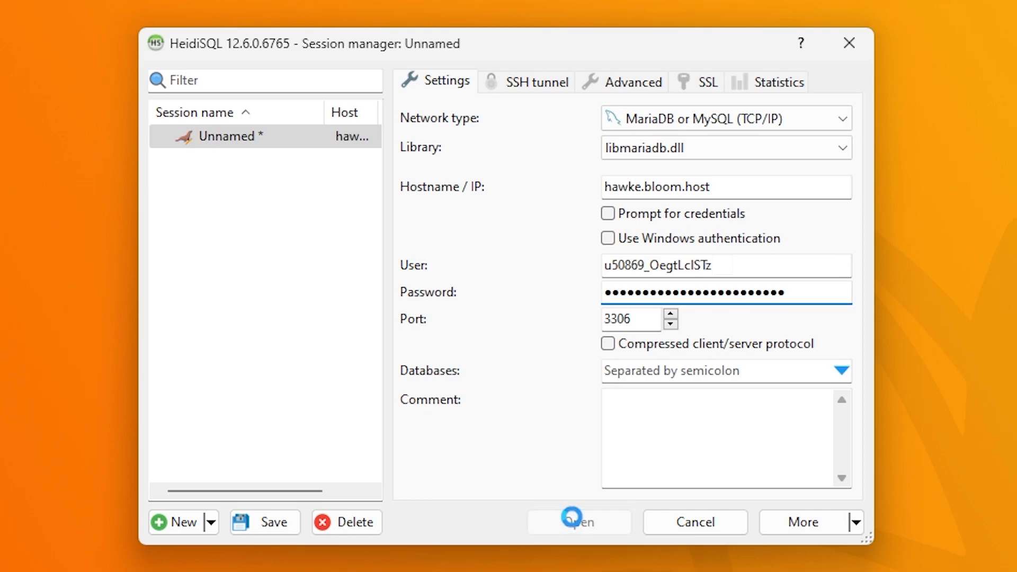
left_click(579, 522)
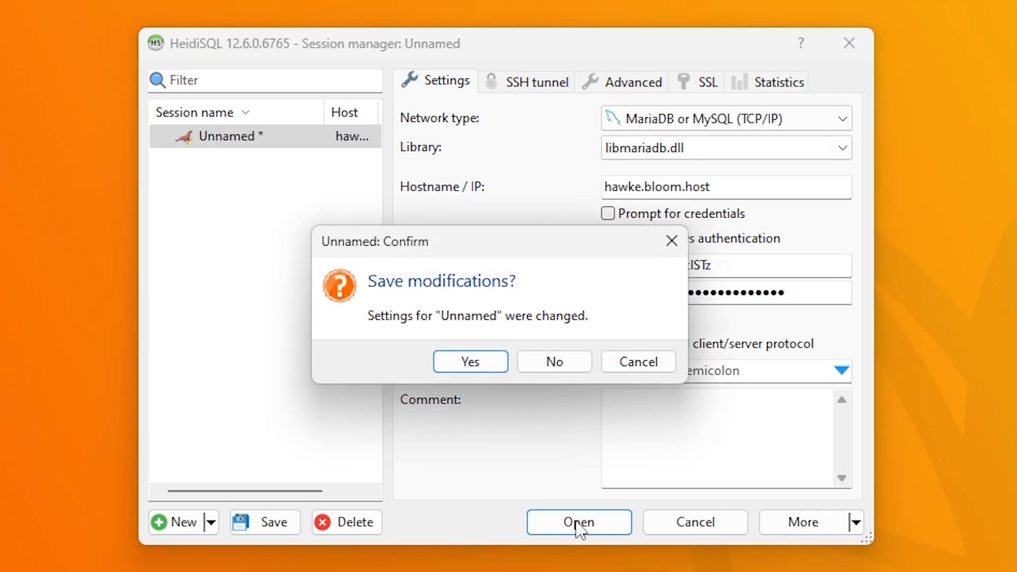
mouse_move(470, 362)
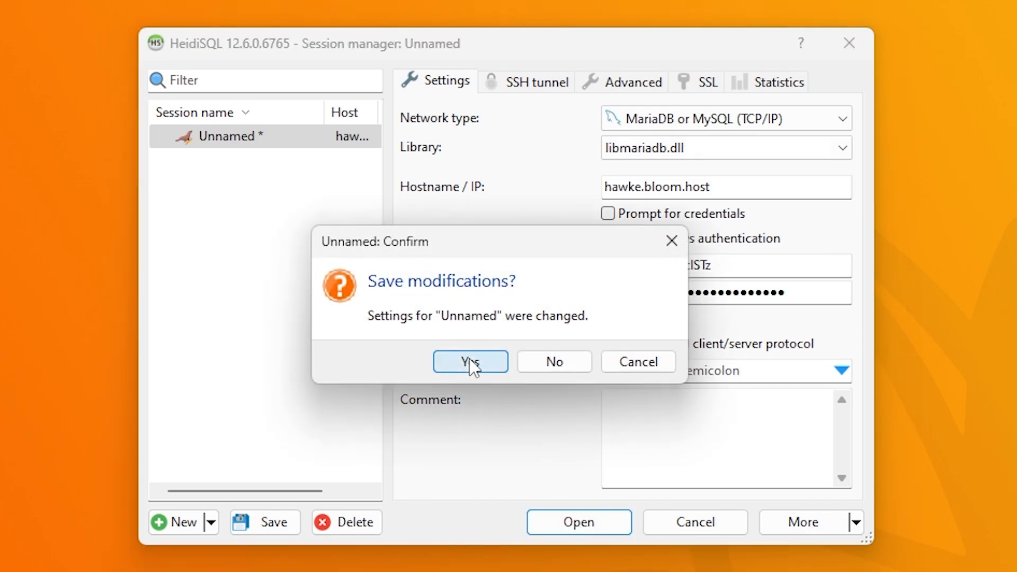
left_click(470, 361)
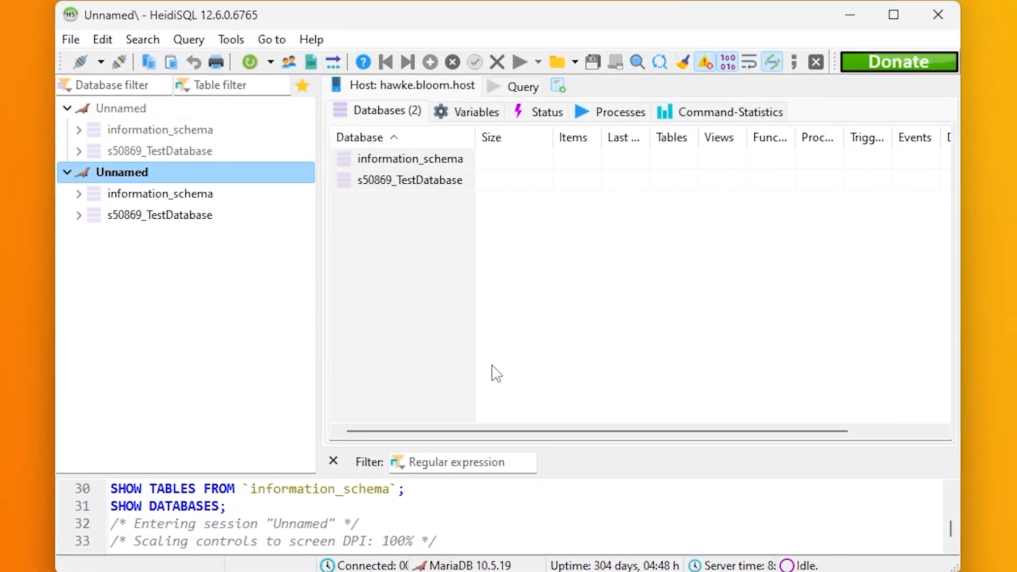
left_click(159, 215)
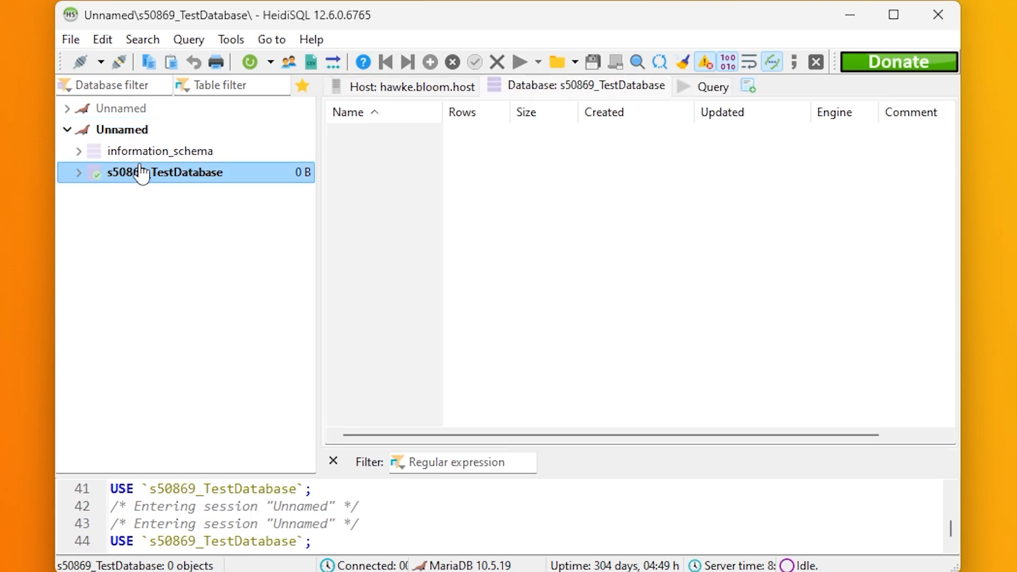
left_click(70, 39)
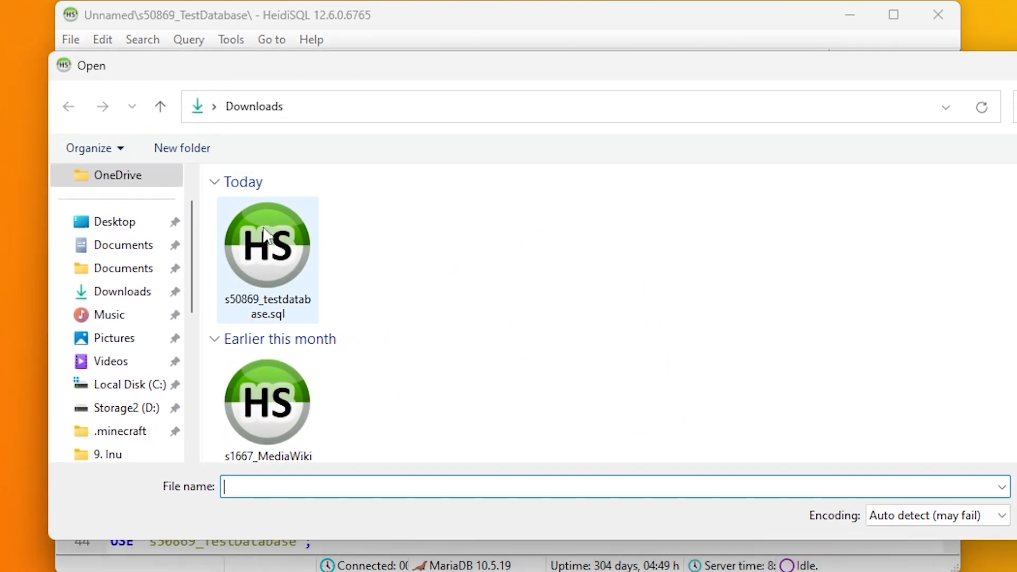
mouse_move(267, 244)
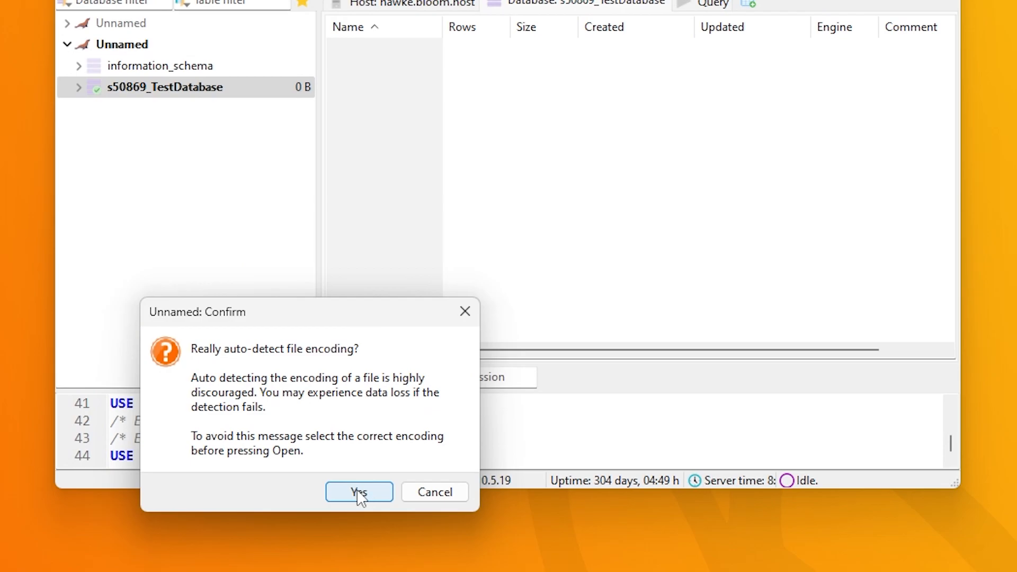
left_click(360, 492)
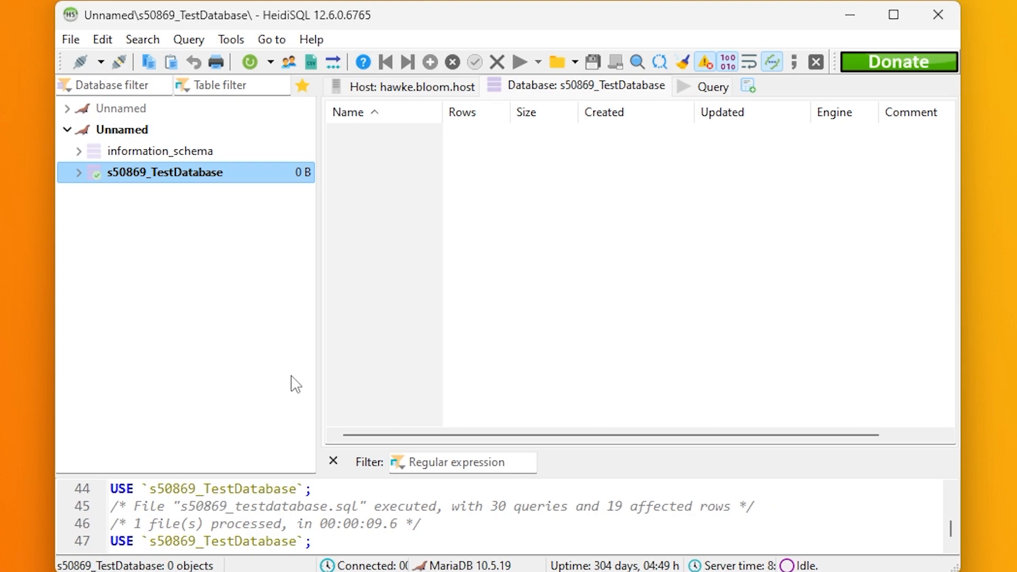
mouse_move(249, 61)
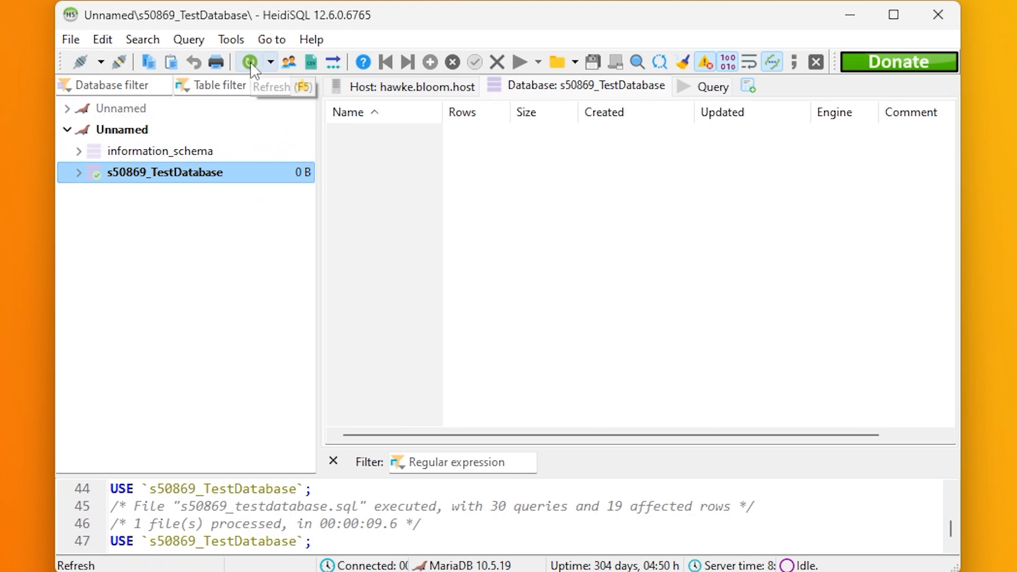
left_click(248, 62)
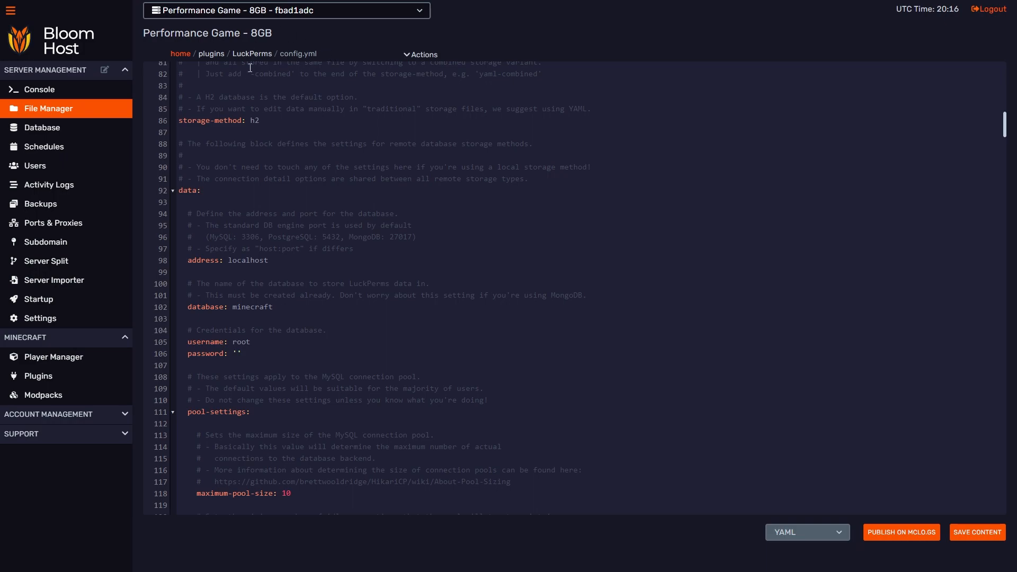
mouse_move(309, 376)
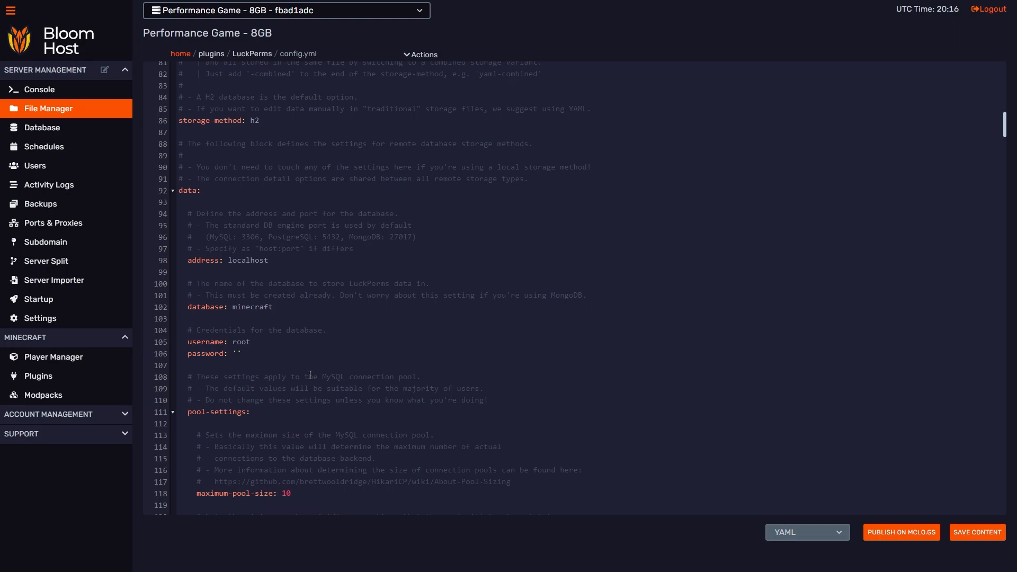
mouse_move(274, 204)
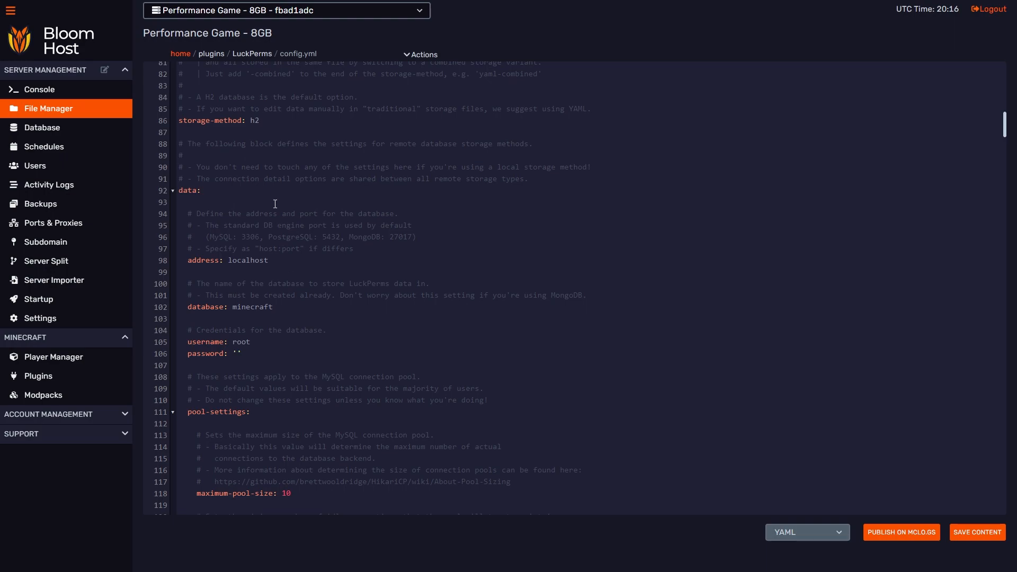
Replace LuckPerms' storage-method value h2 with MySQL in config.yml
left_click(261, 121)
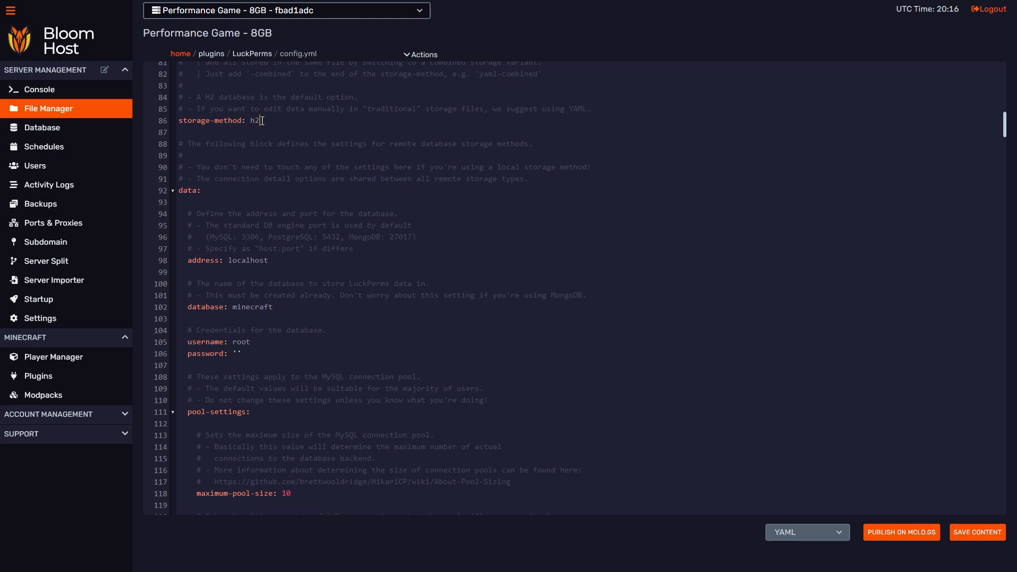
type("My")
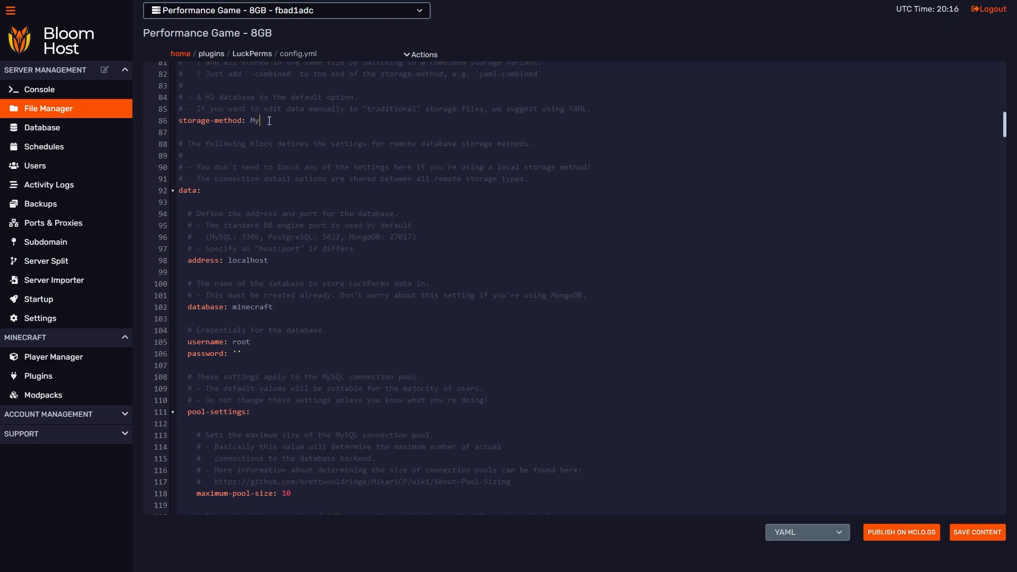
type("SQL")
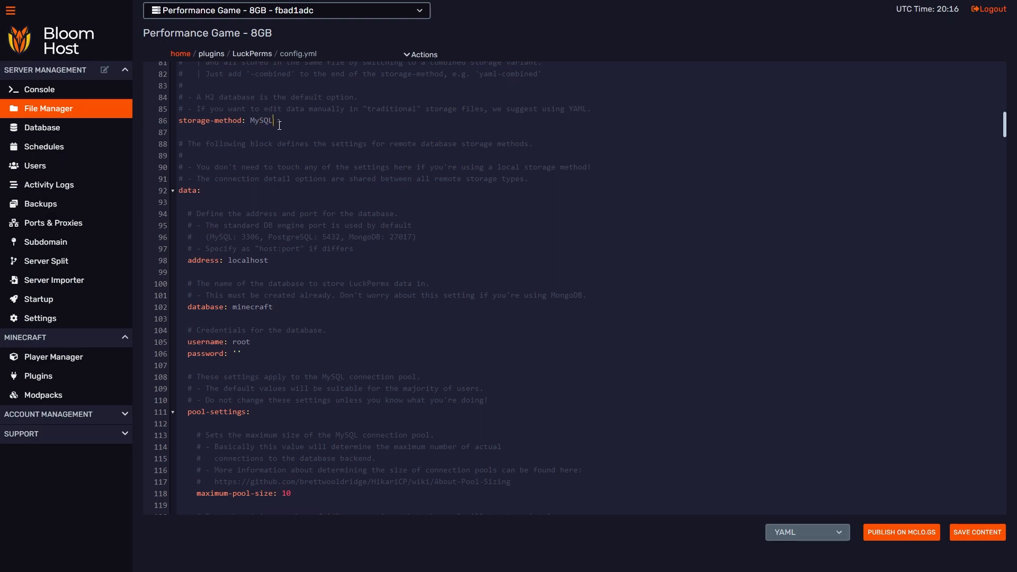
mouse_move(241, 99)
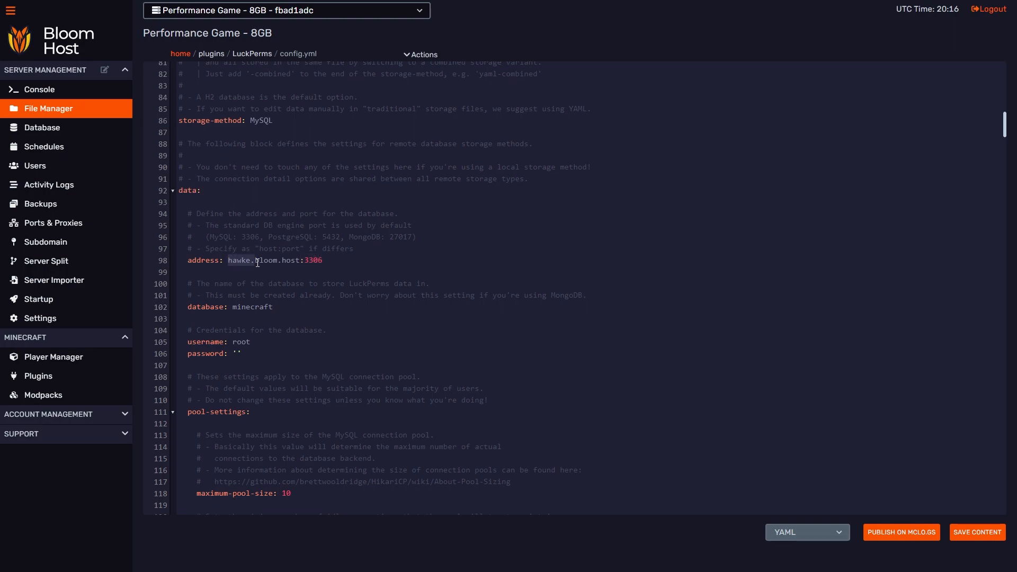
left_click(325, 261)
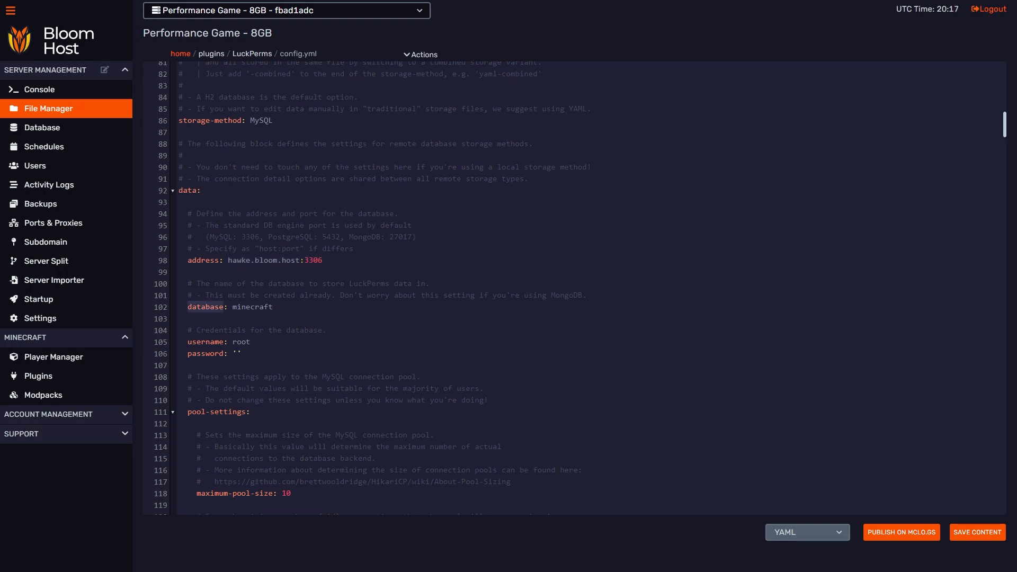
double_click(252, 307)
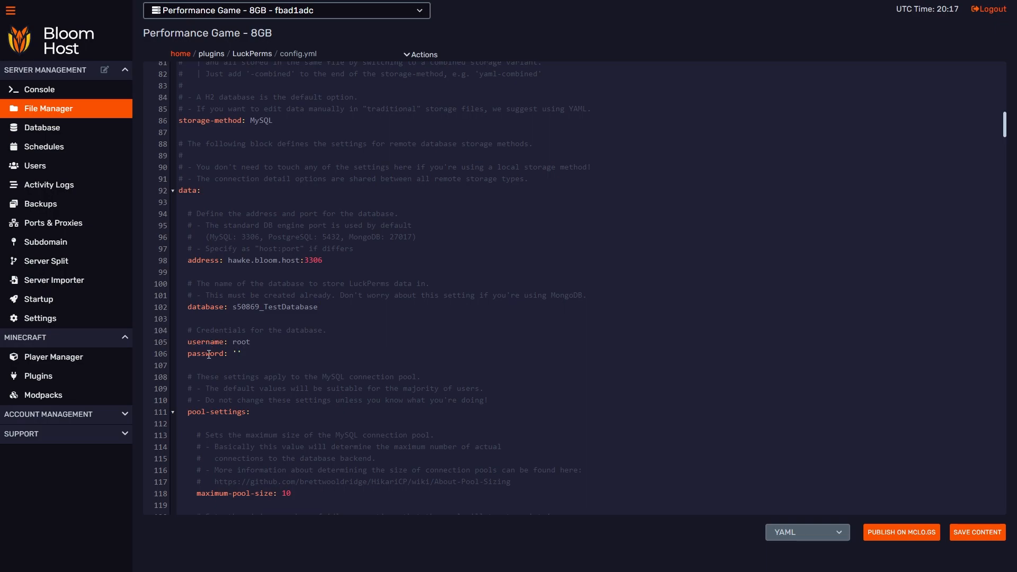
mouse_move(242, 342)
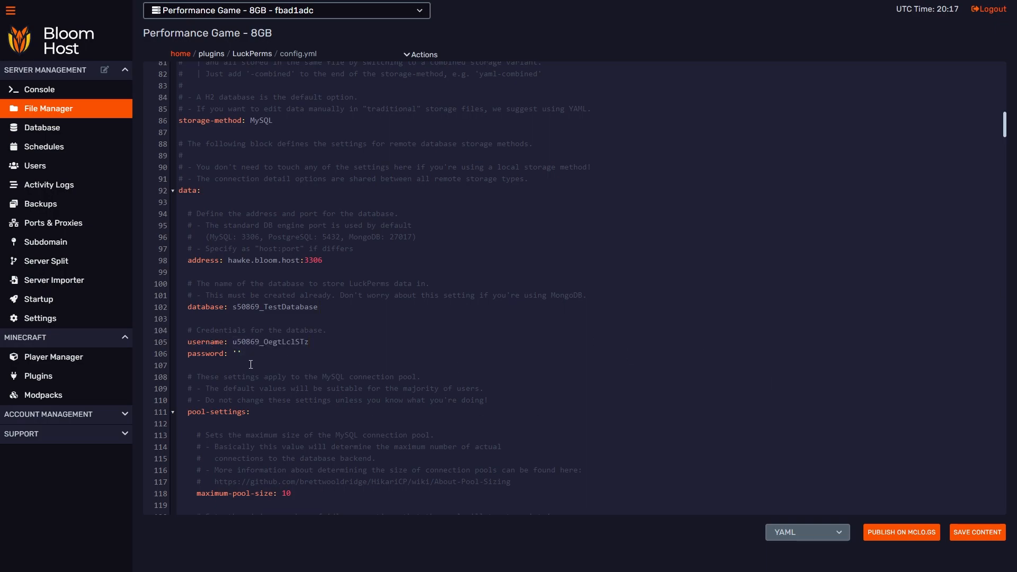
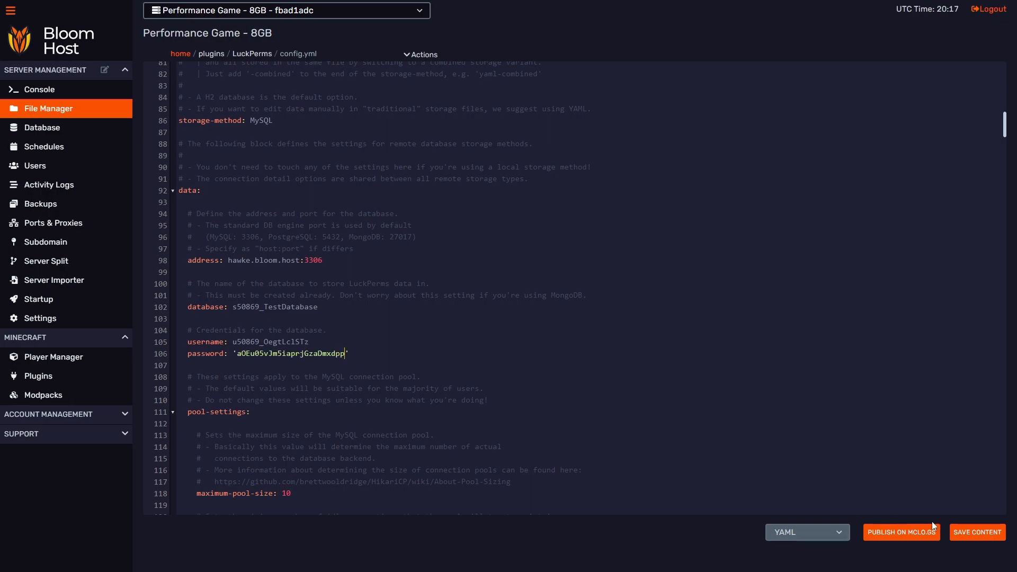
mouse_move(682, 350)
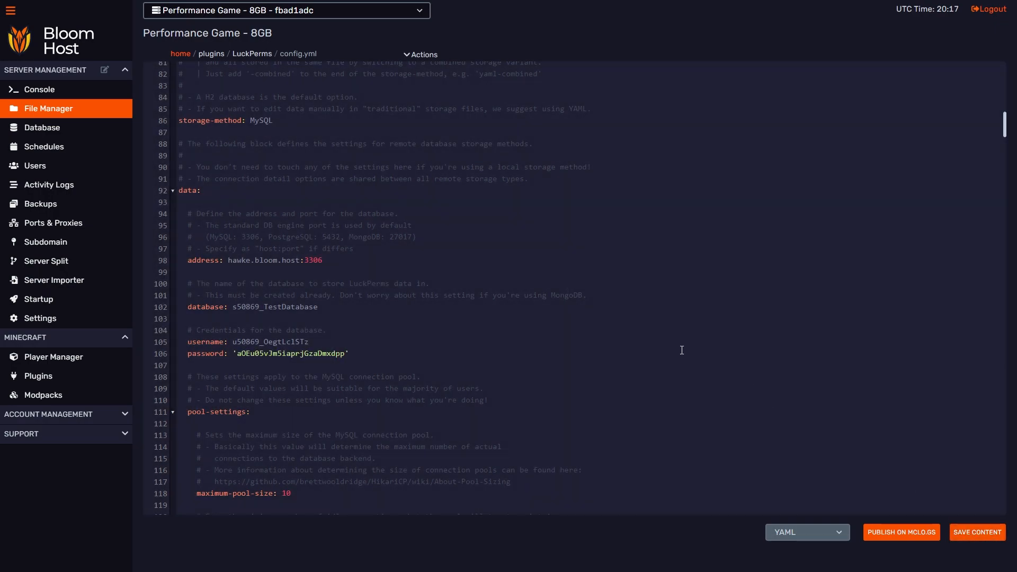